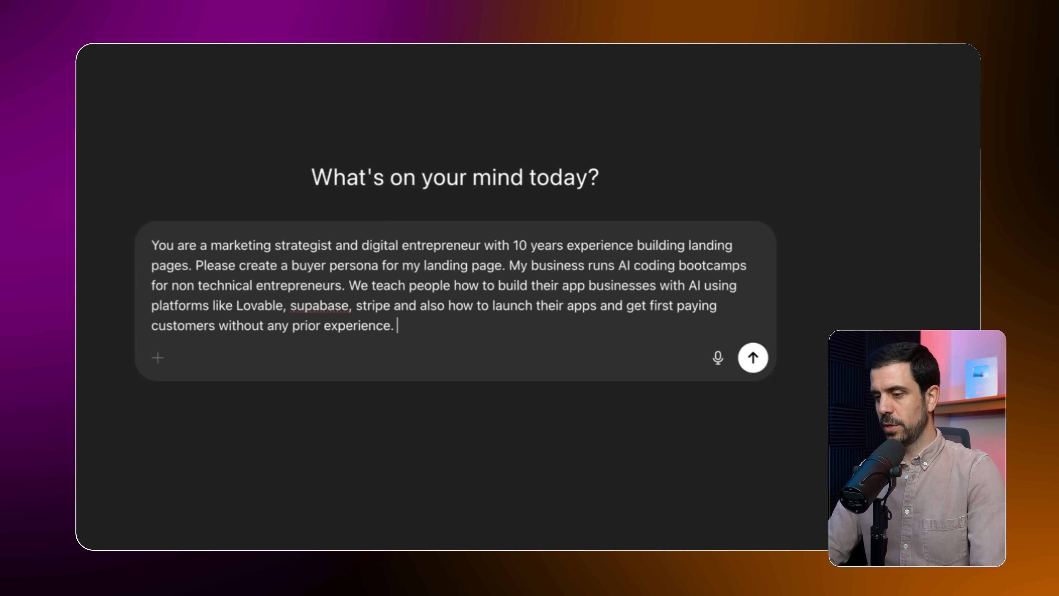
Submit the buyer persona request and read through the demographics and psychographics of the reply
left_click(754, 358)
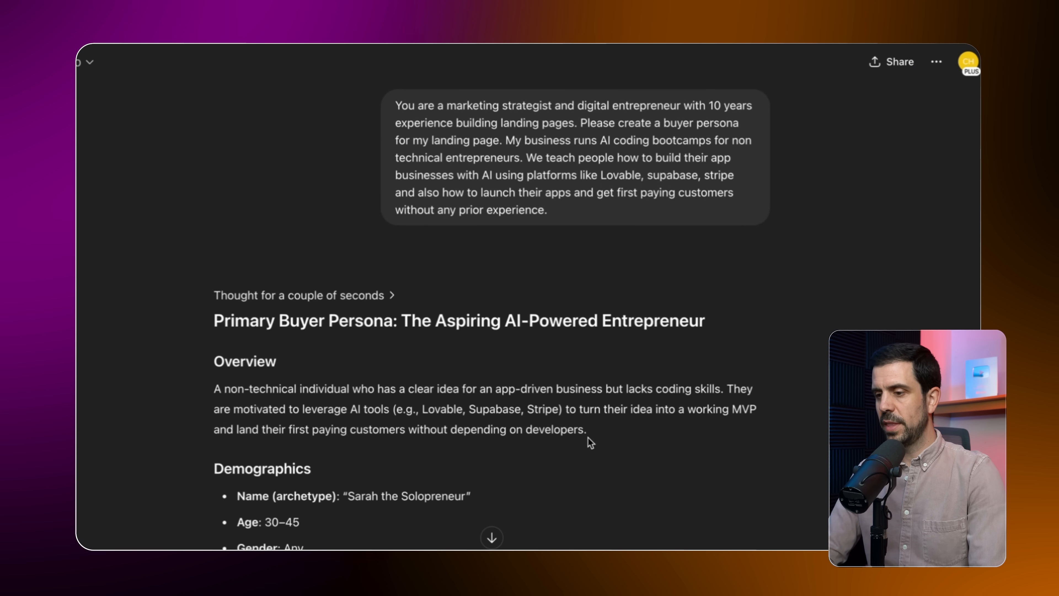
scroll("down", 3)
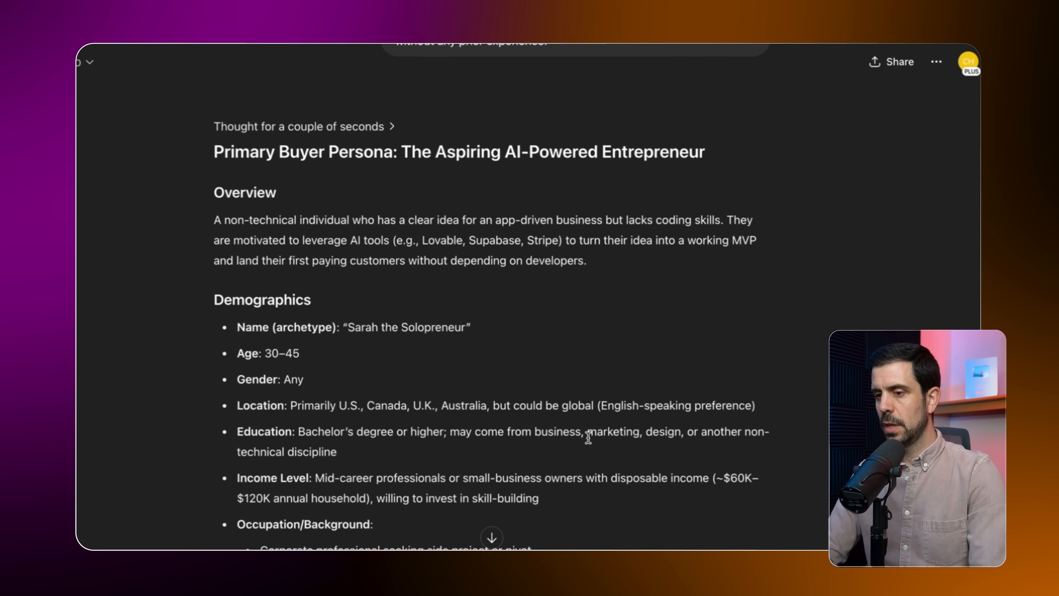
scroll("down", 3)
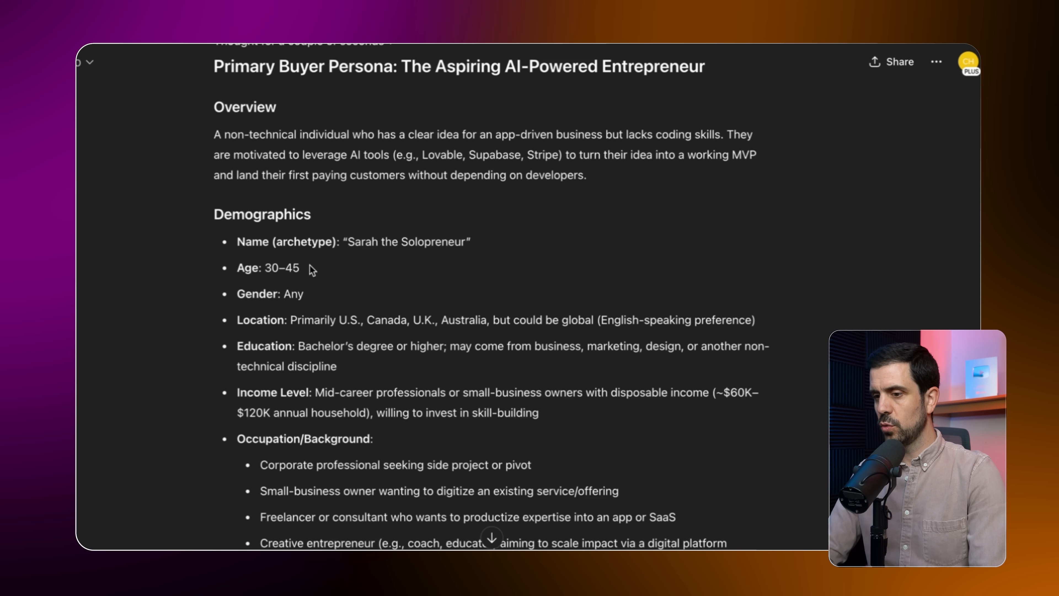
mouse_move(356, 276)
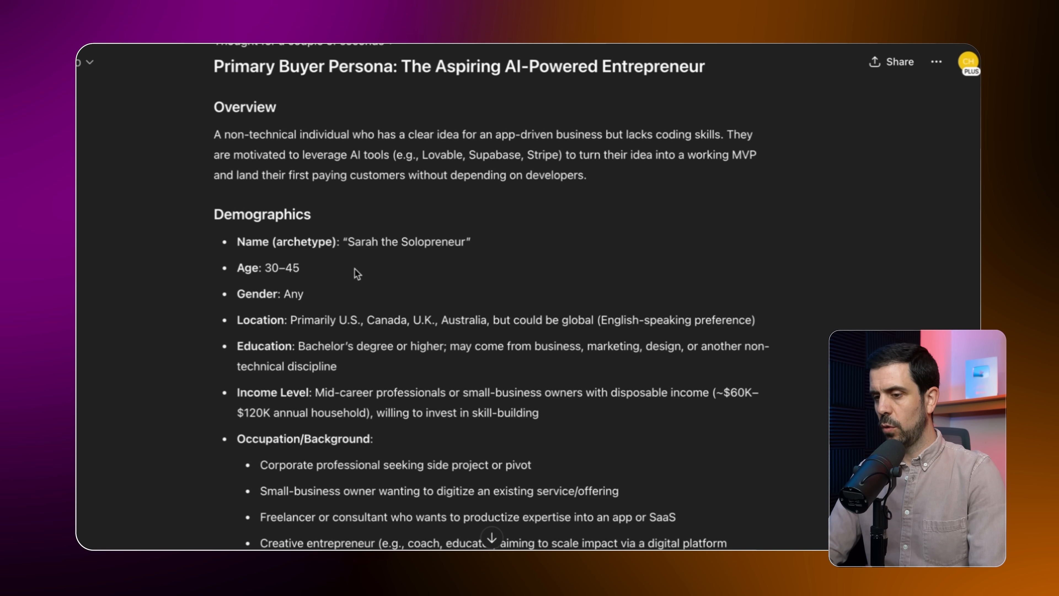
scroll("down", 3)
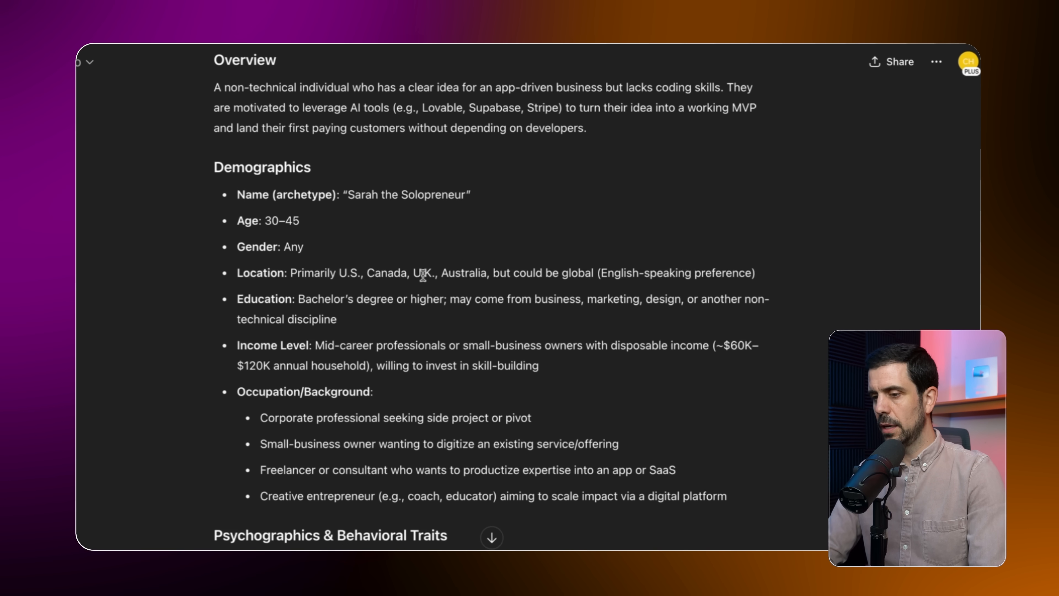
scroll("down", 3)
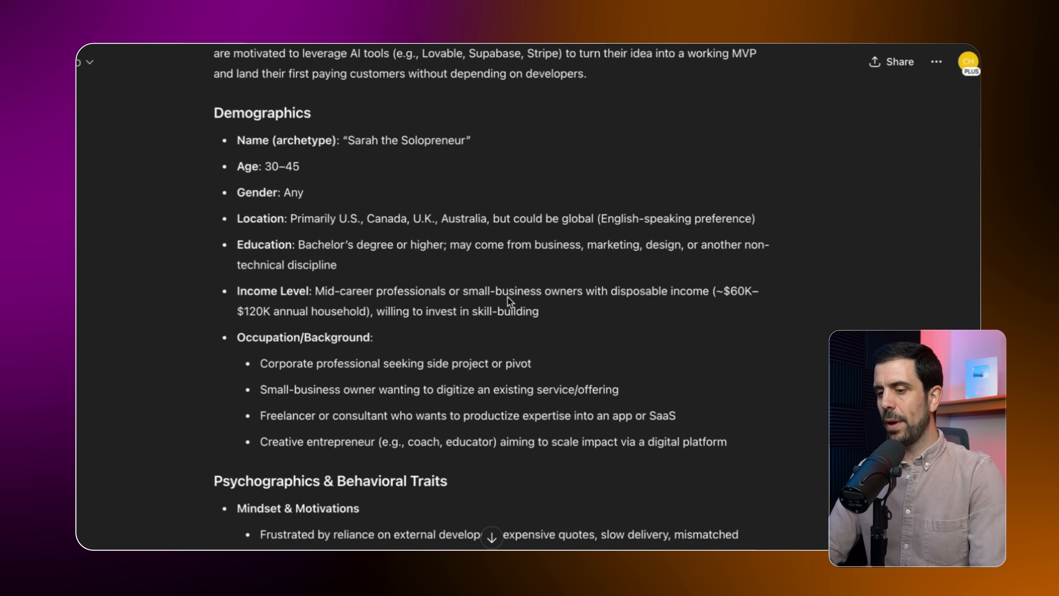
Continue through the persona's goals, pain points and objections, highlighting the Pain Points heading
scroll("down", 3)
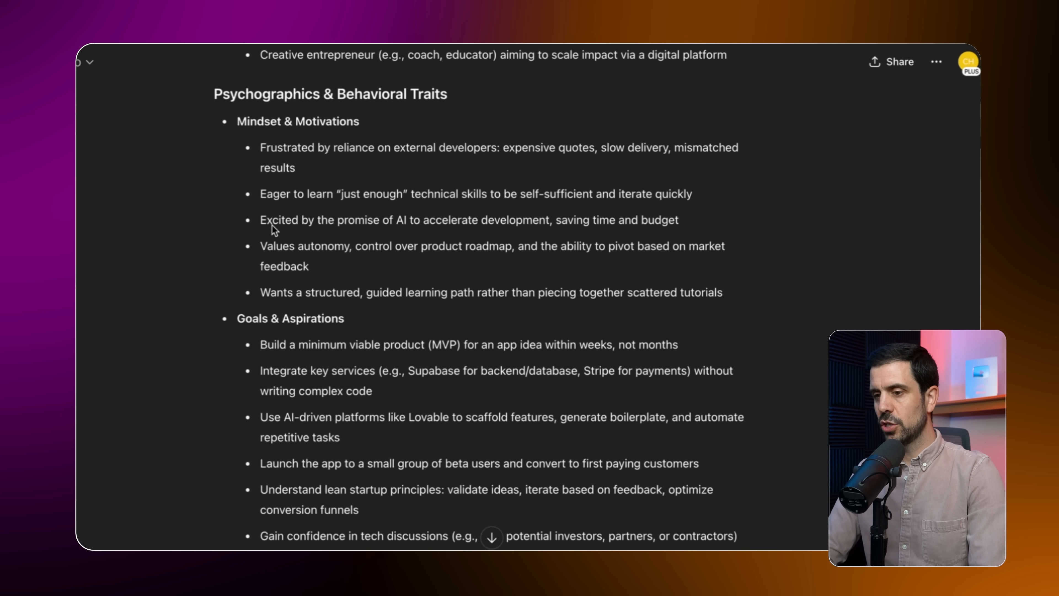
scroll("down", 3)
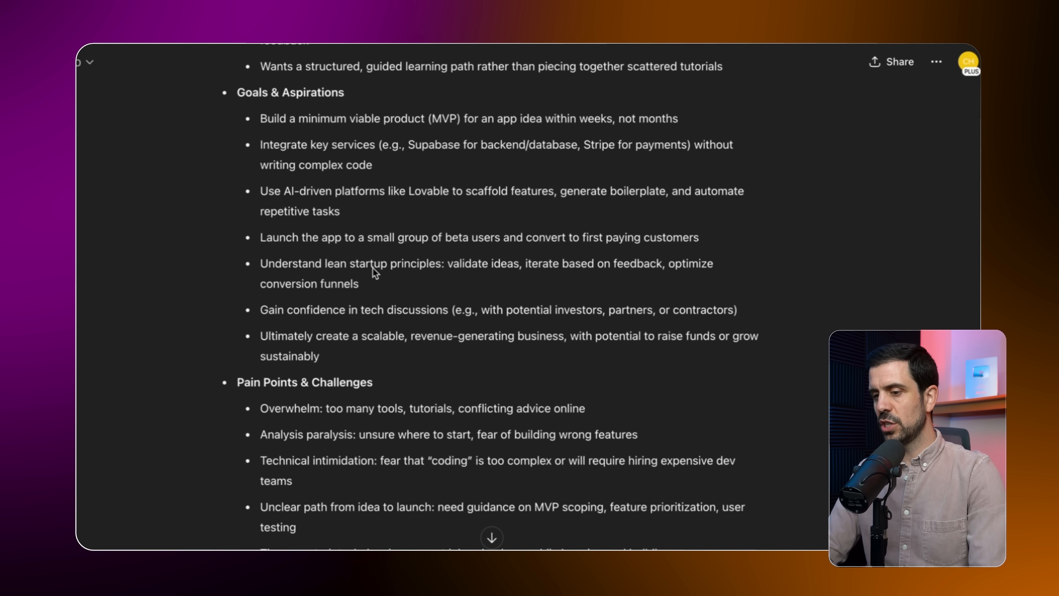
scroll("down", 3)
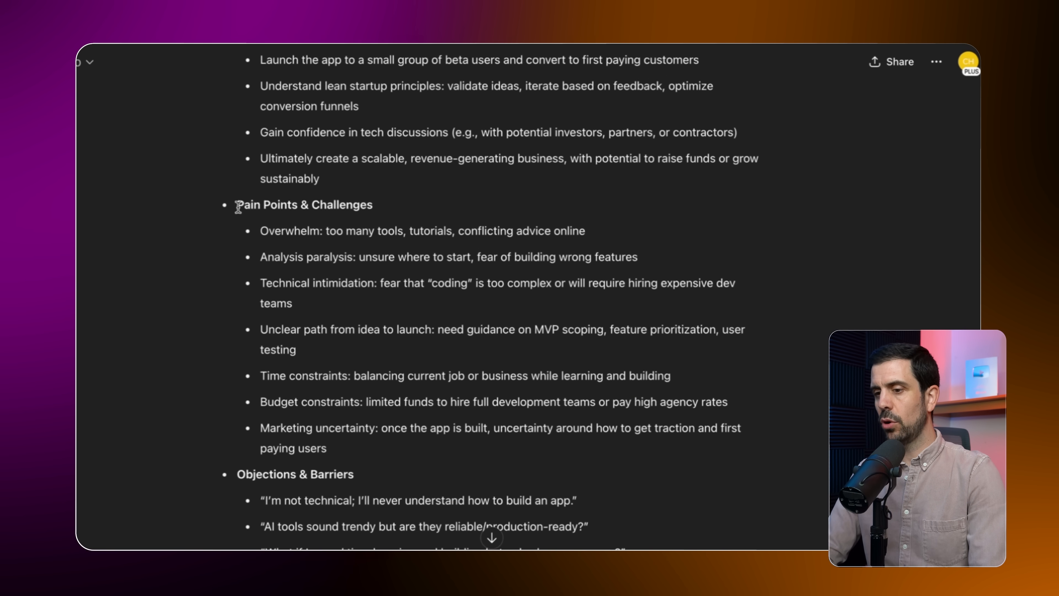
double_click(265, 205)
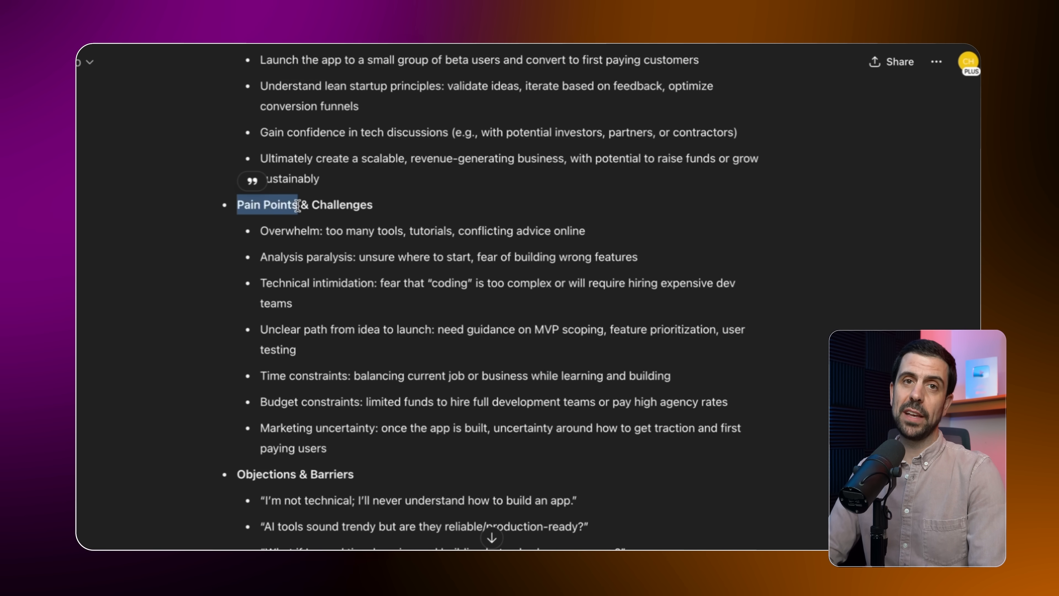
scroll("down", 3)
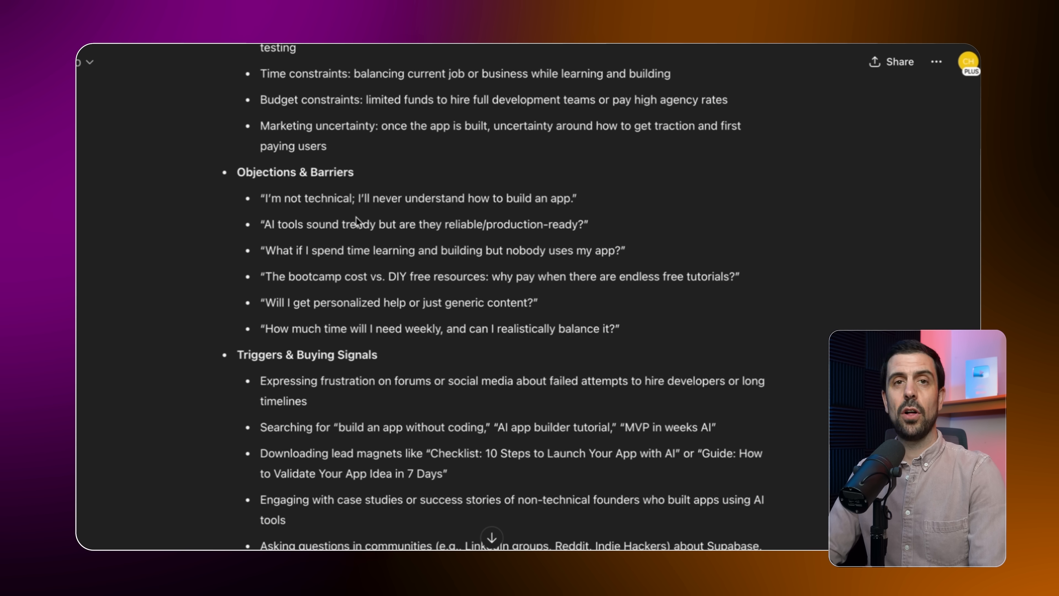
mouse_move(302, 361)
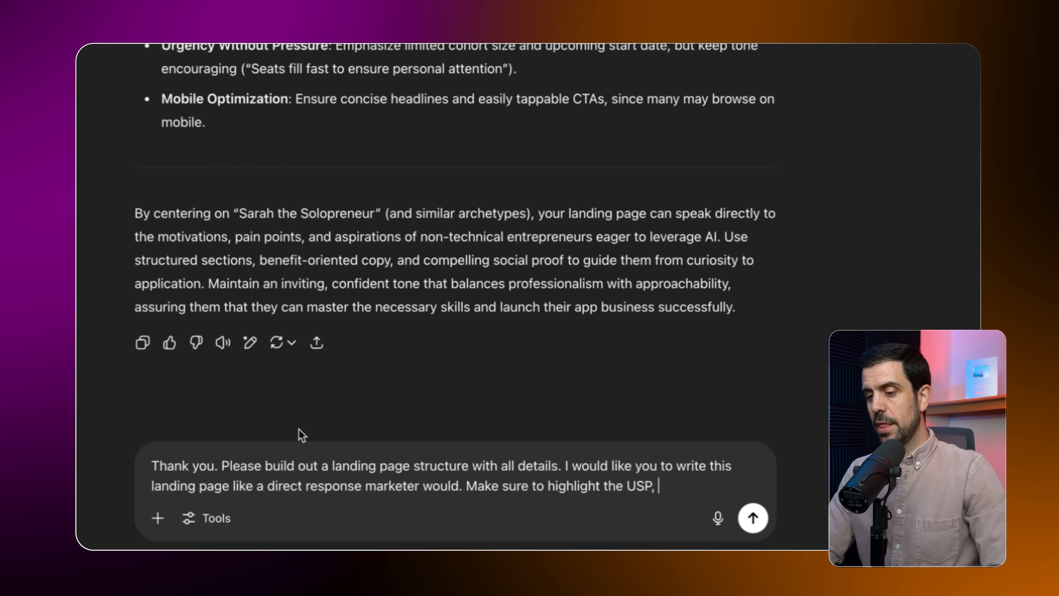
mouse_move(368, 407)
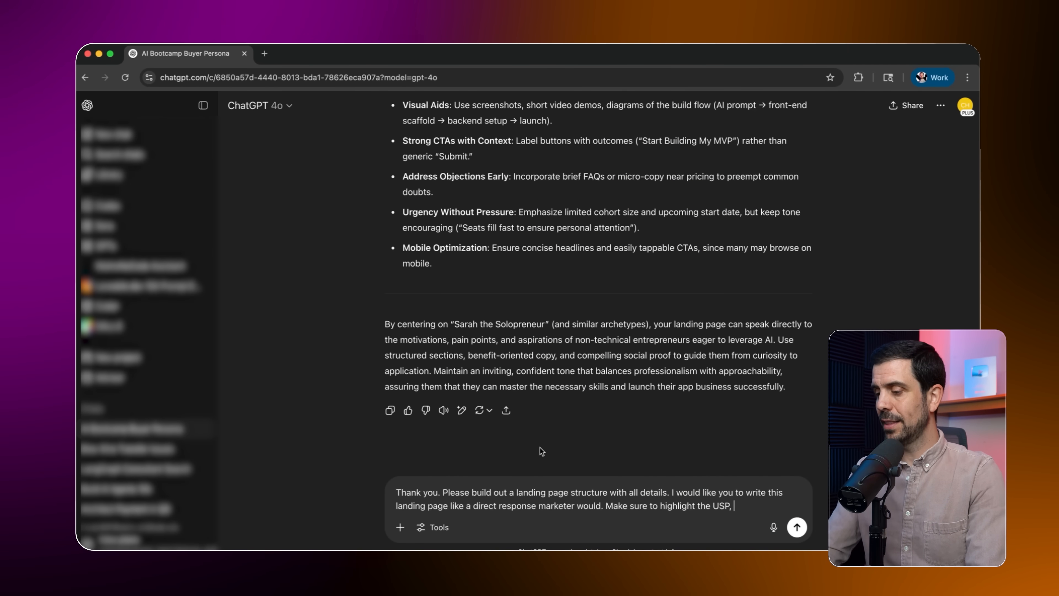
Submit the request for a full direct-response landing page structure
left_click(797, 528)
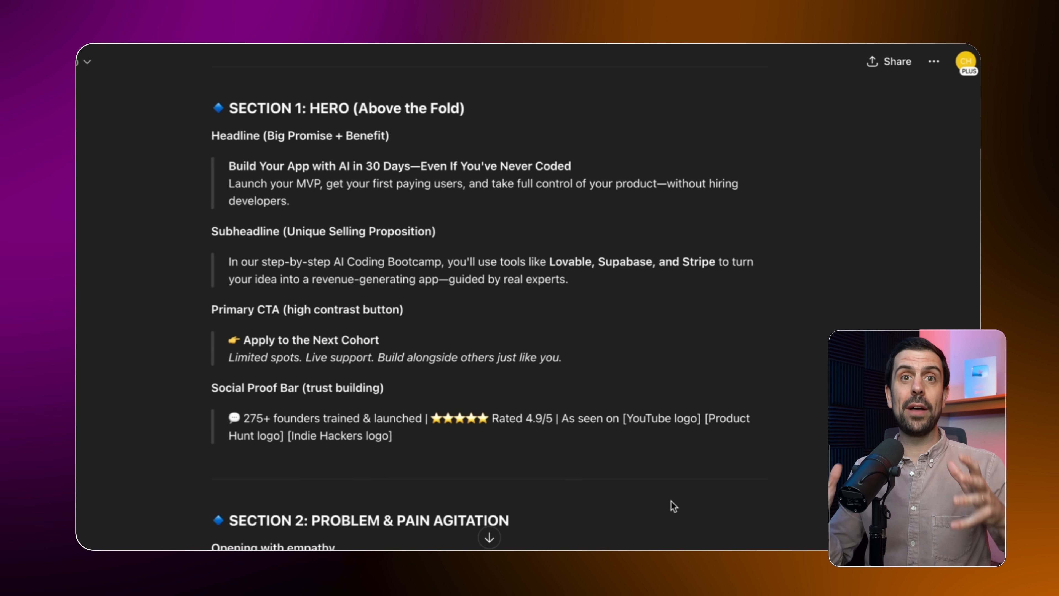
mouse_move(707, 501)
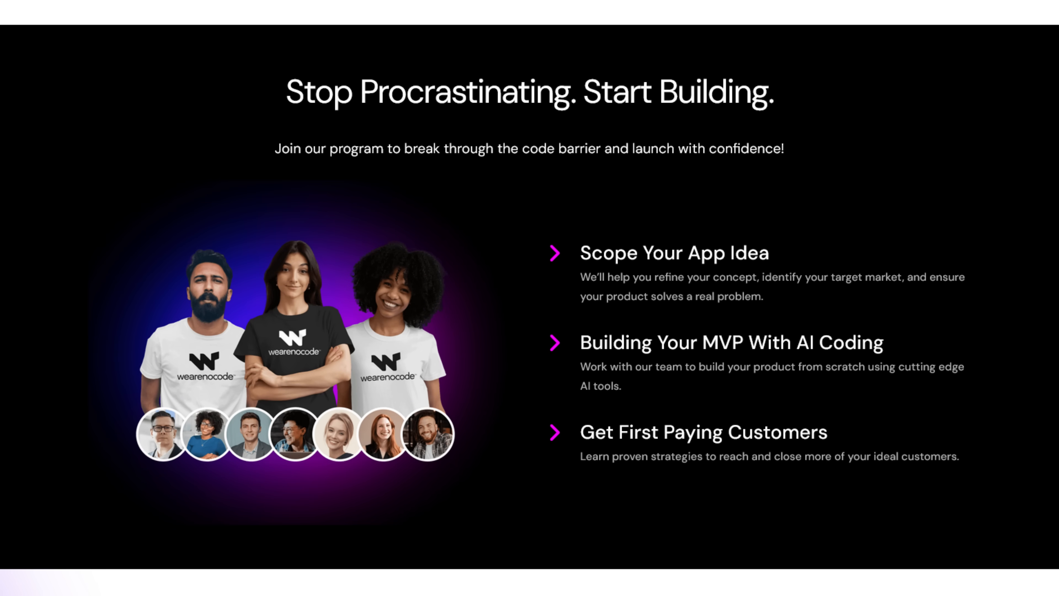
Scroll the wearenocode page past the schedule and testimonials to the $1,995 and $4,995 pricing cards
scroll("down", 3)
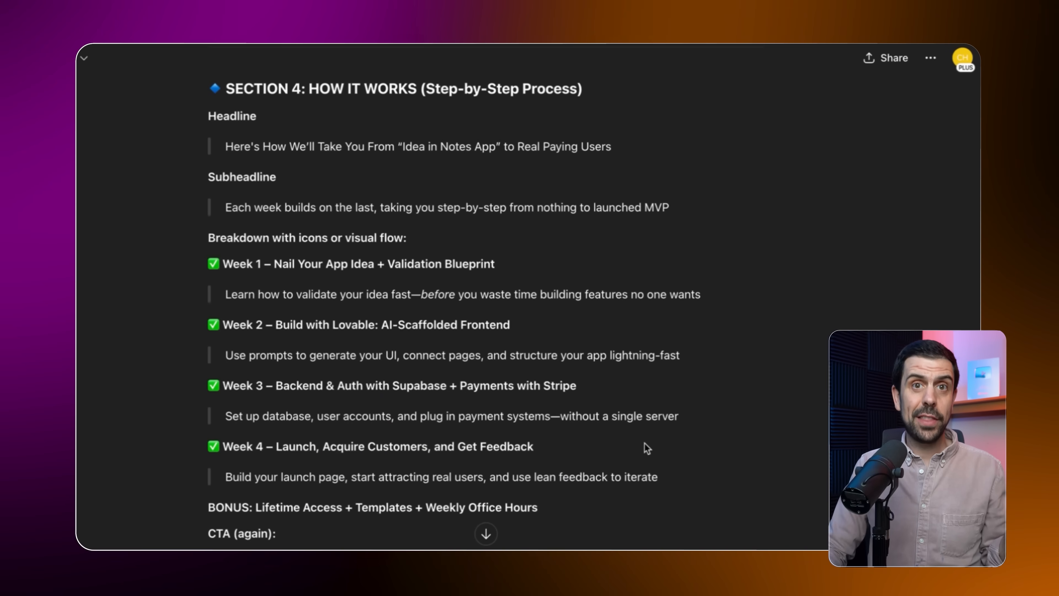
scroll("down", 3)
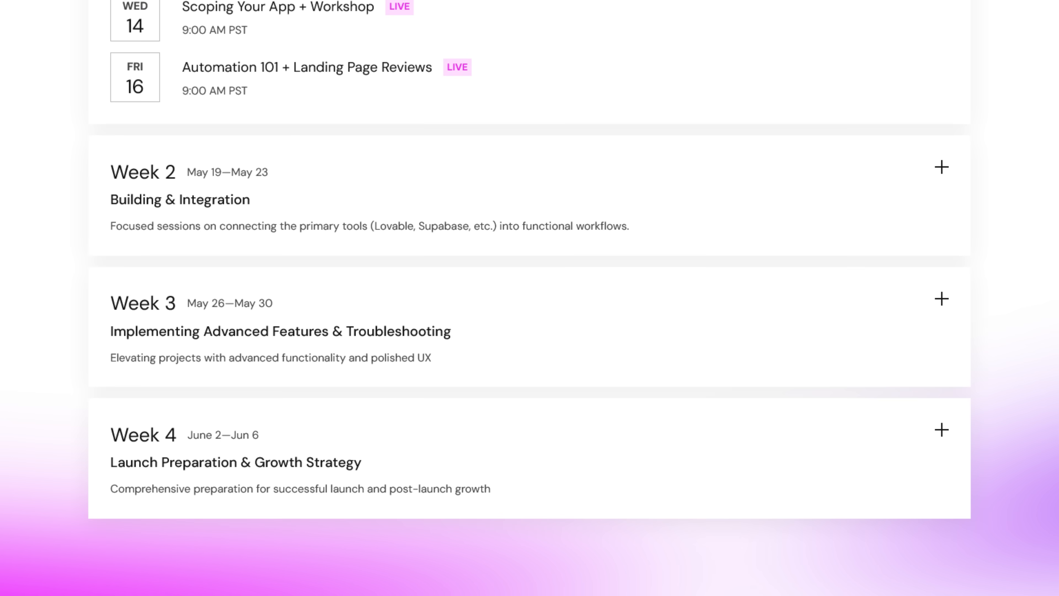
scroll("down", 3)
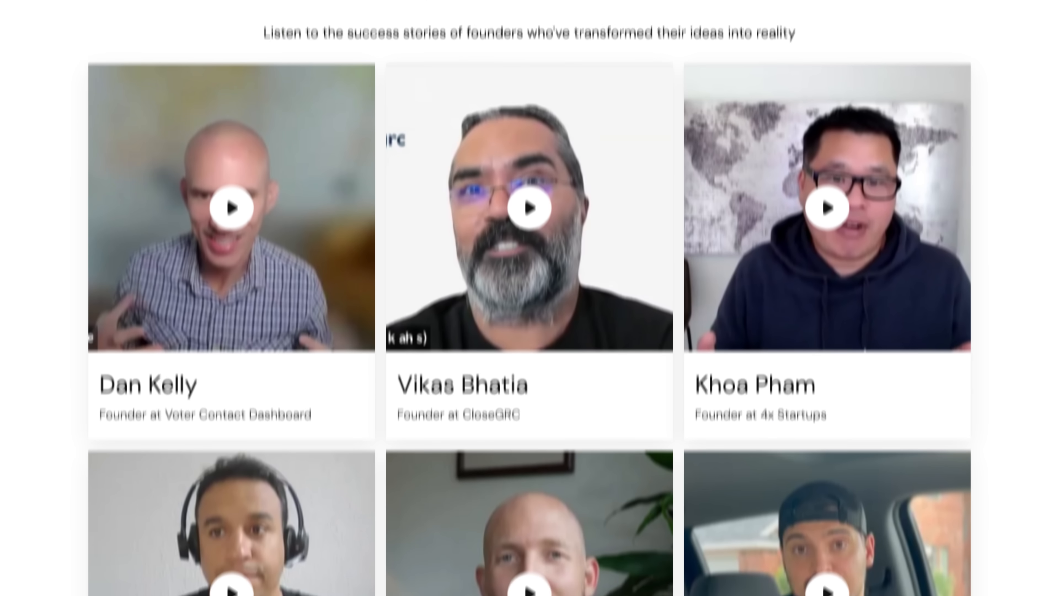
scroll("down", 3)
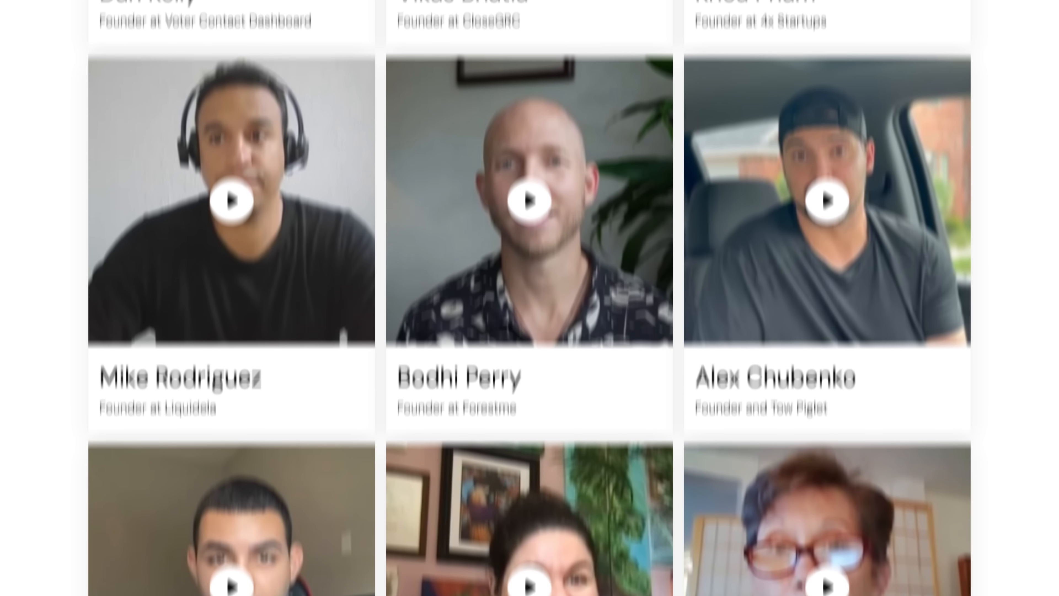
scroll("down", 3)
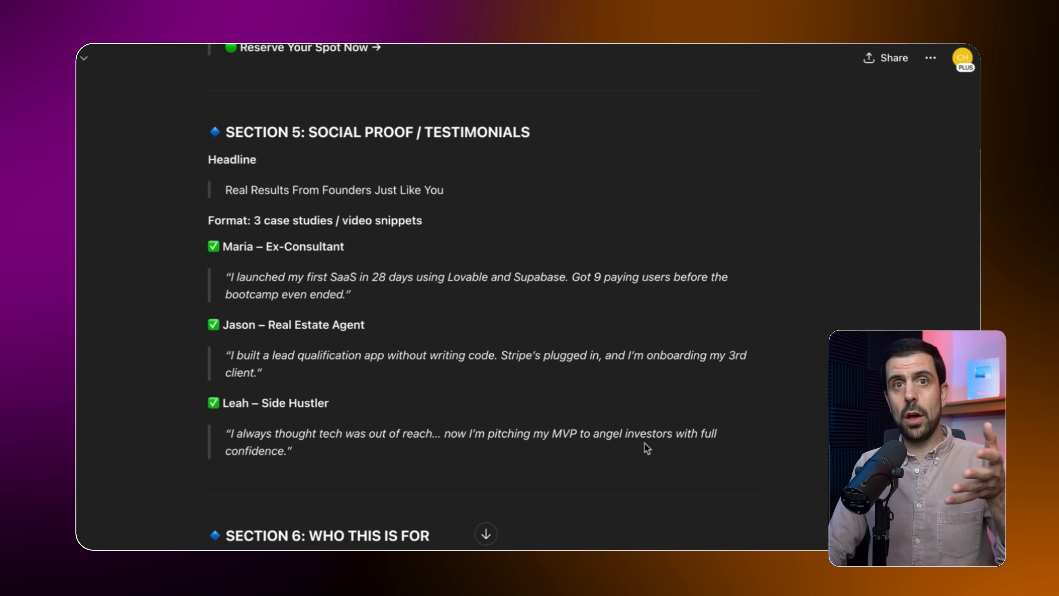
scroll("down", 3)
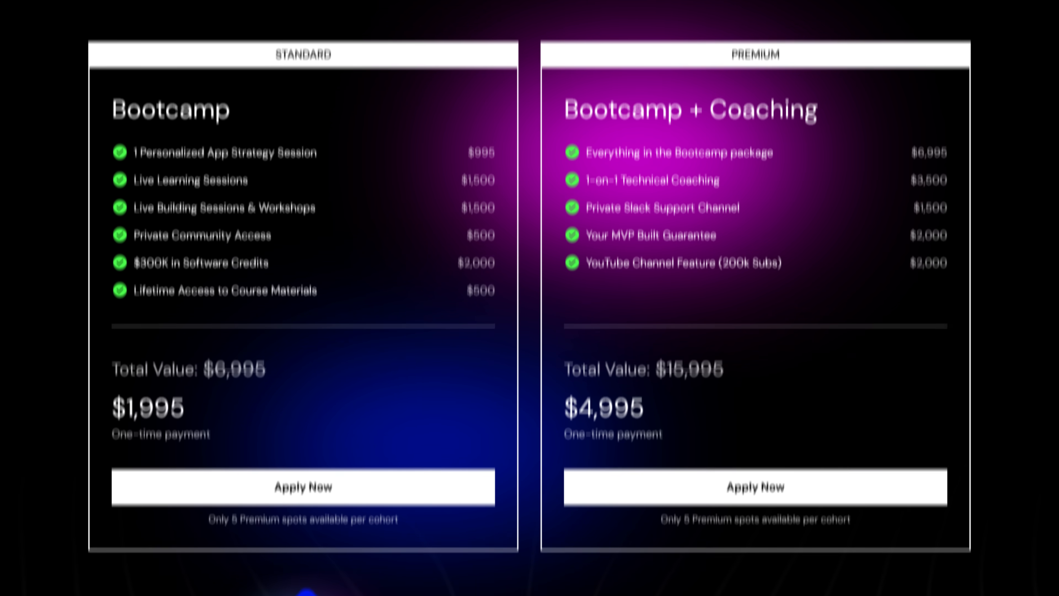
Read the FAQ, expanding the answers on coding experience and what app can be built in 30 days
scroll("down", 3)
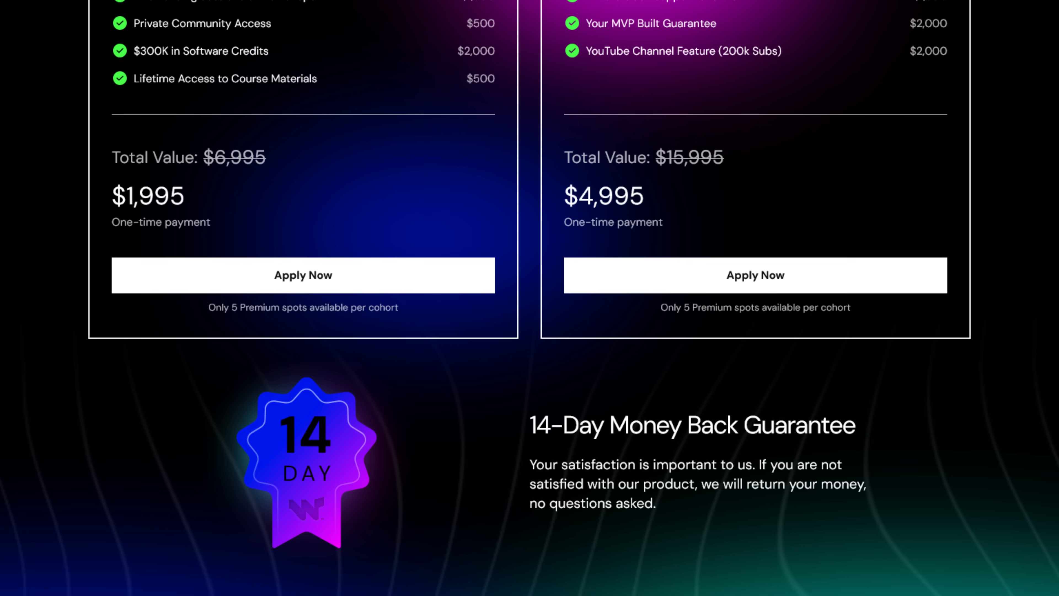
scroll("down", 3)
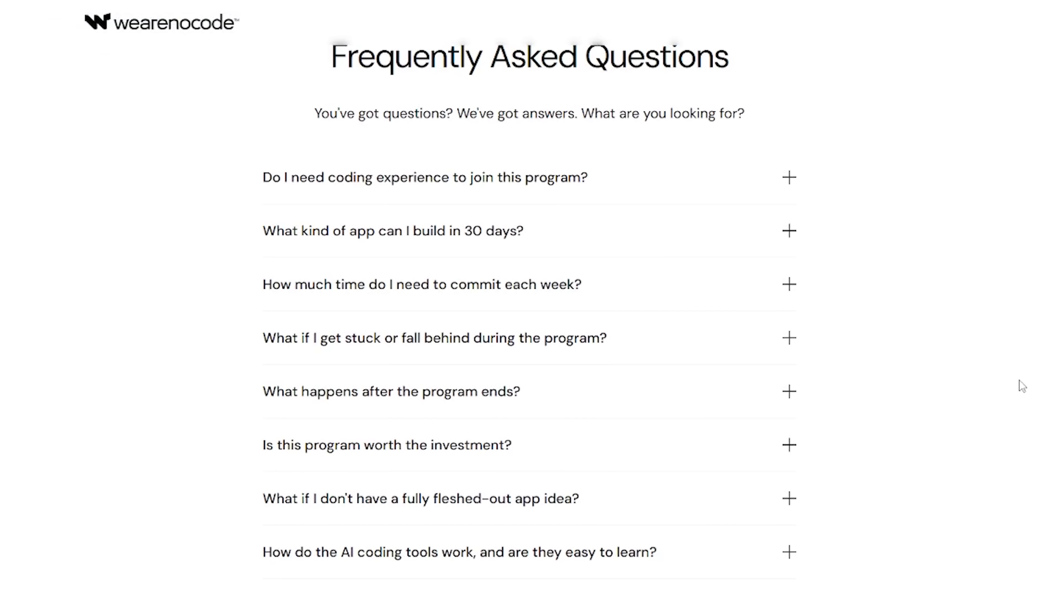
left_click(790, 176)
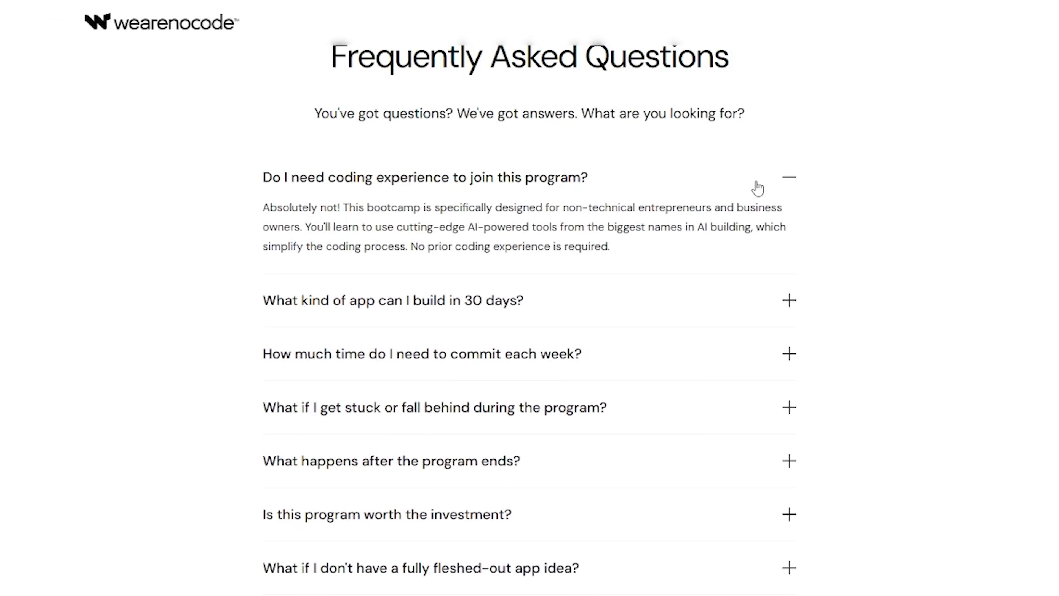
left_click(790, 300)
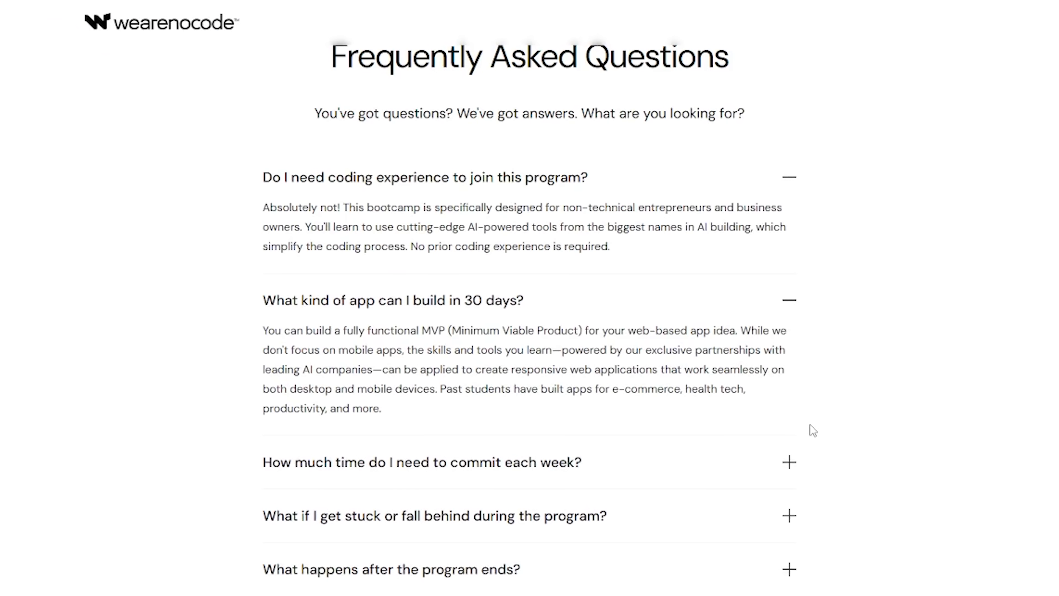
Return to the ChatGPT tab and draft a request for a glassmorphic Lovable starter prompt
left_click(421, 462)
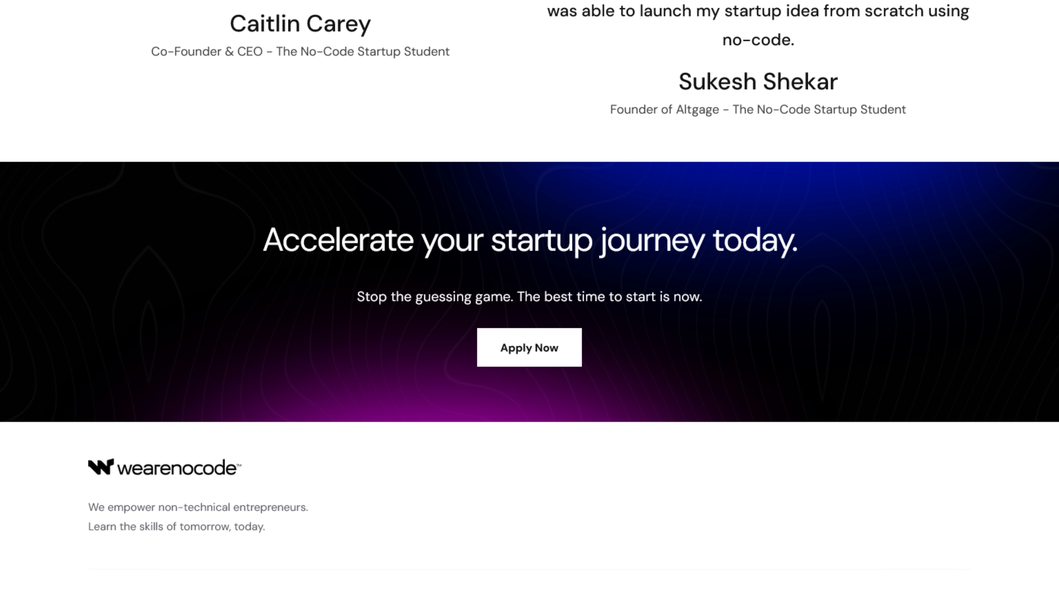
left_click(288, 54)
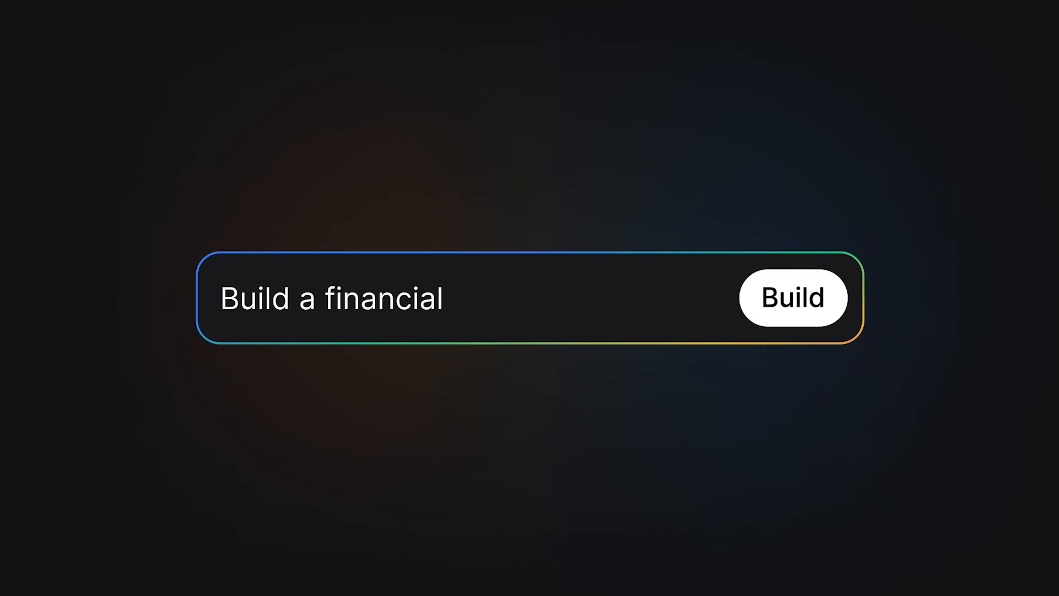
left_click(794, 297)
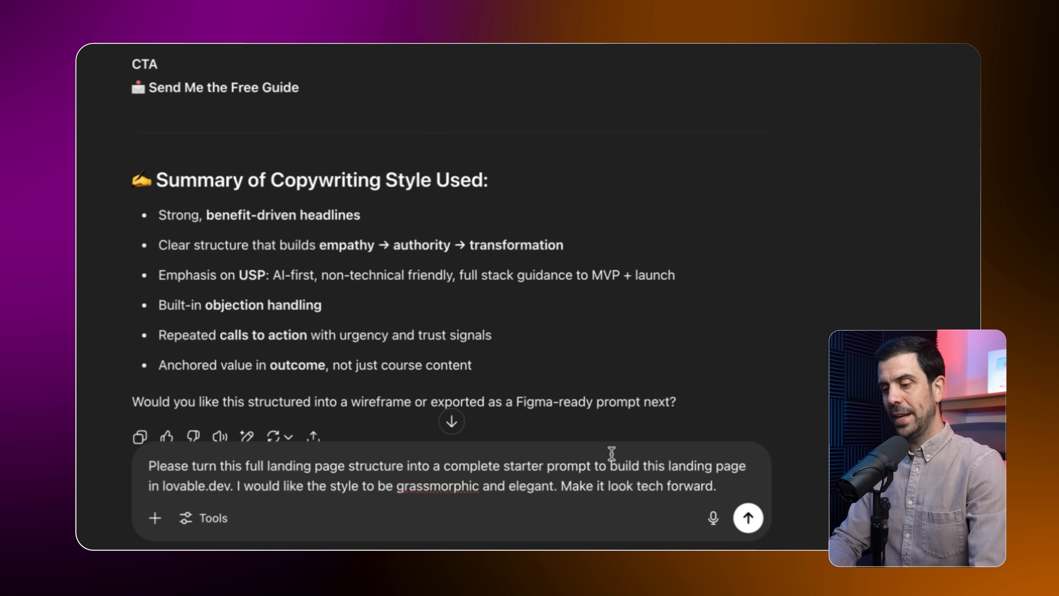
mouse_move(690, 404)
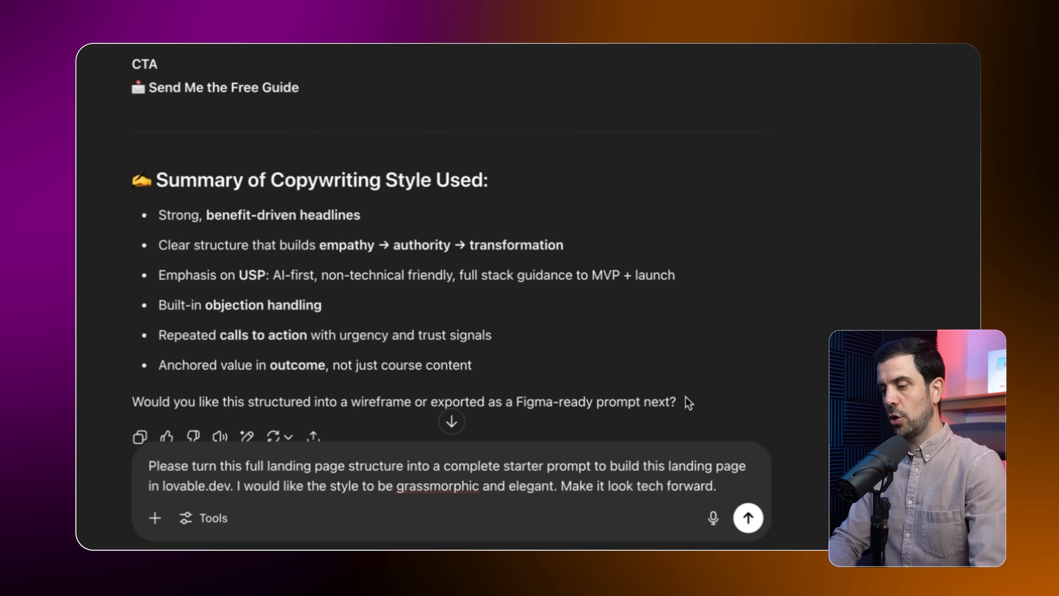
mouse_move(721, 385)
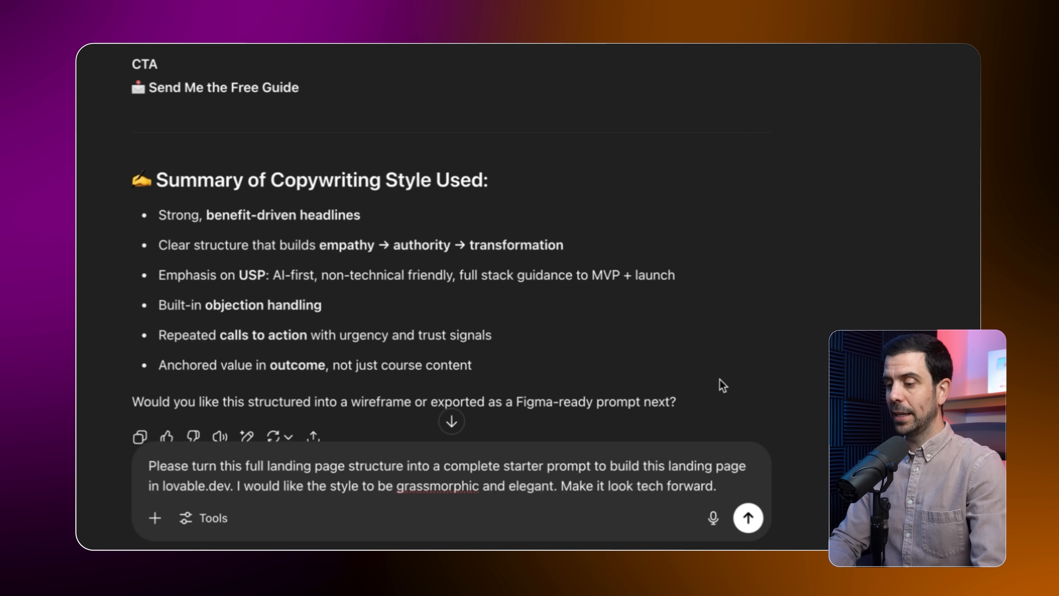
mouse_move(797, 466)
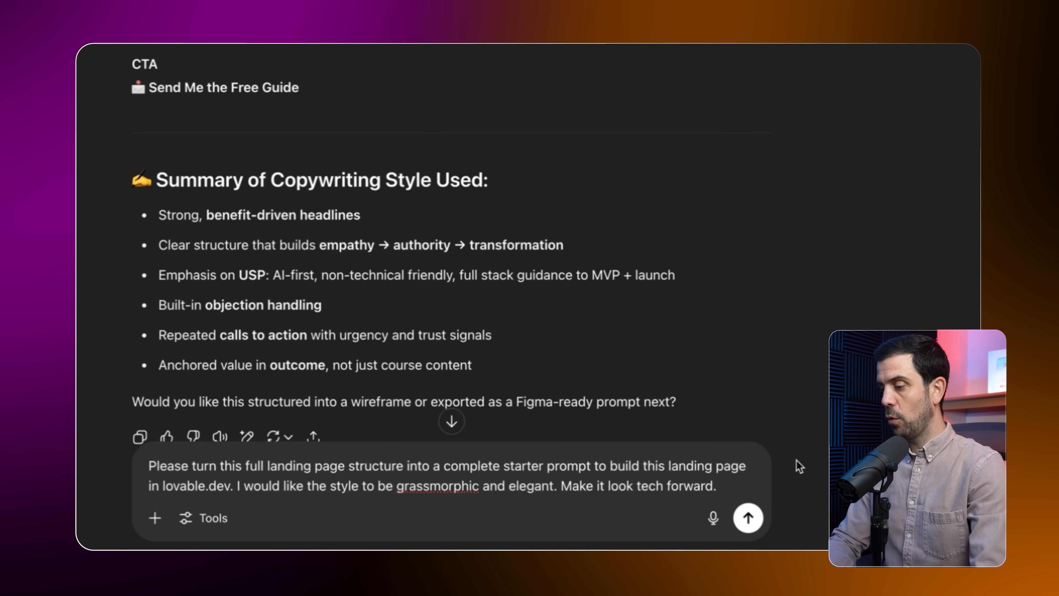
Send the starter-prompt request and review the generated Lovable prompt block
left_click(748, 518)
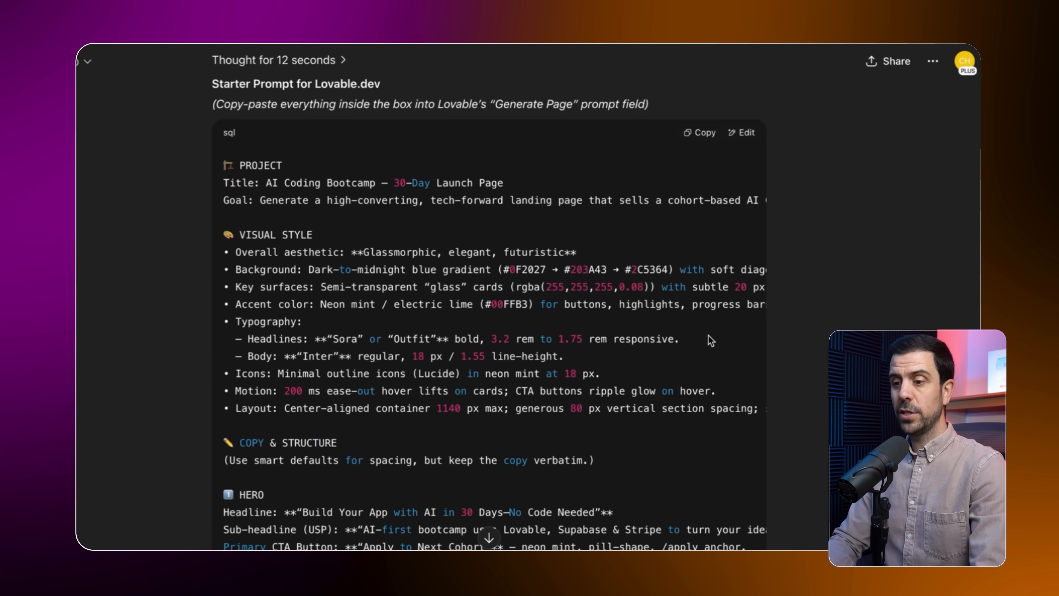
scroll("down", 3)
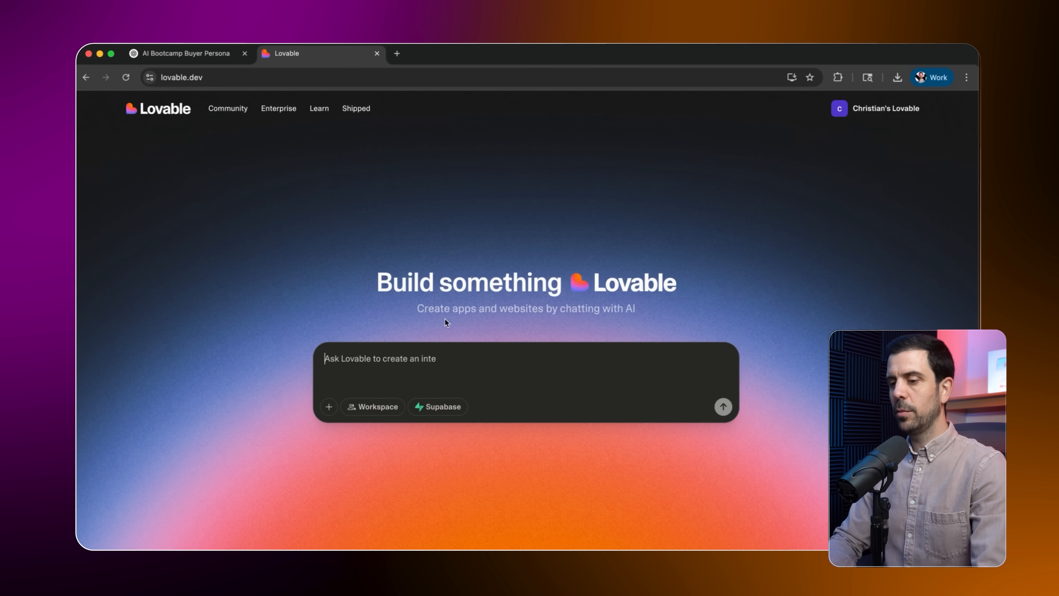
Submit the starter prompt, including dark/light preview and CTA-anchor checks, to generate the page
type("Preview on dark & light devices. Ensure all CTA anchors work, countdown shows correct date, and motion effects are under 250 ms.")
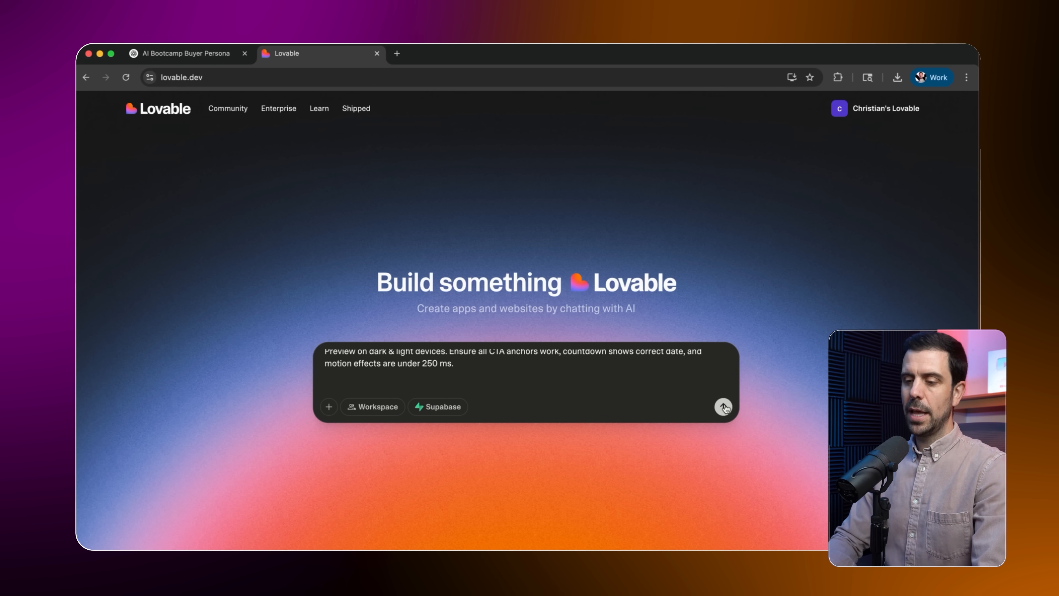
left_click(726, 409)
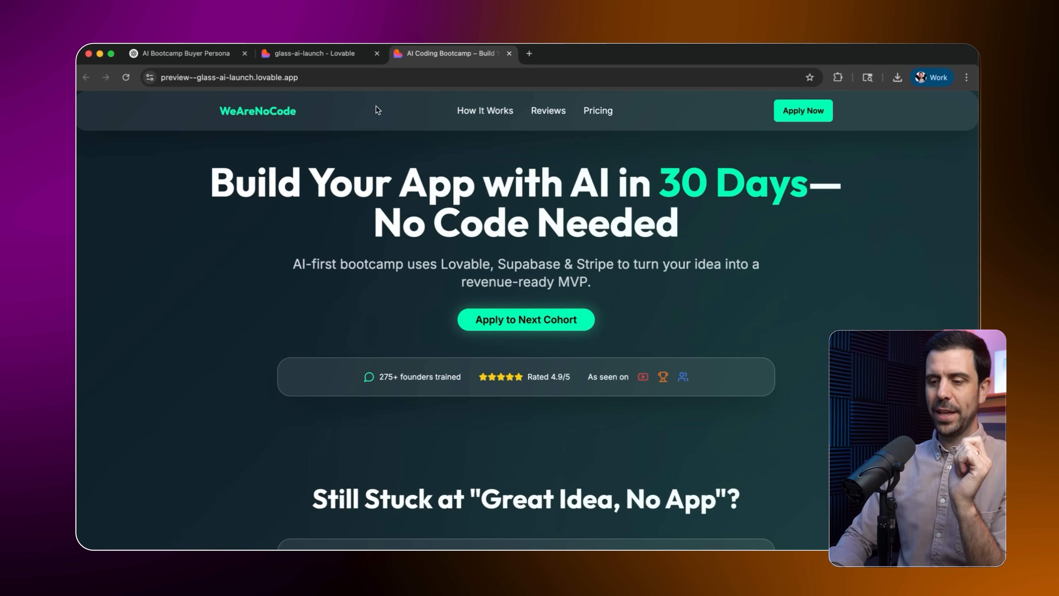
mouse_move(775, 259)
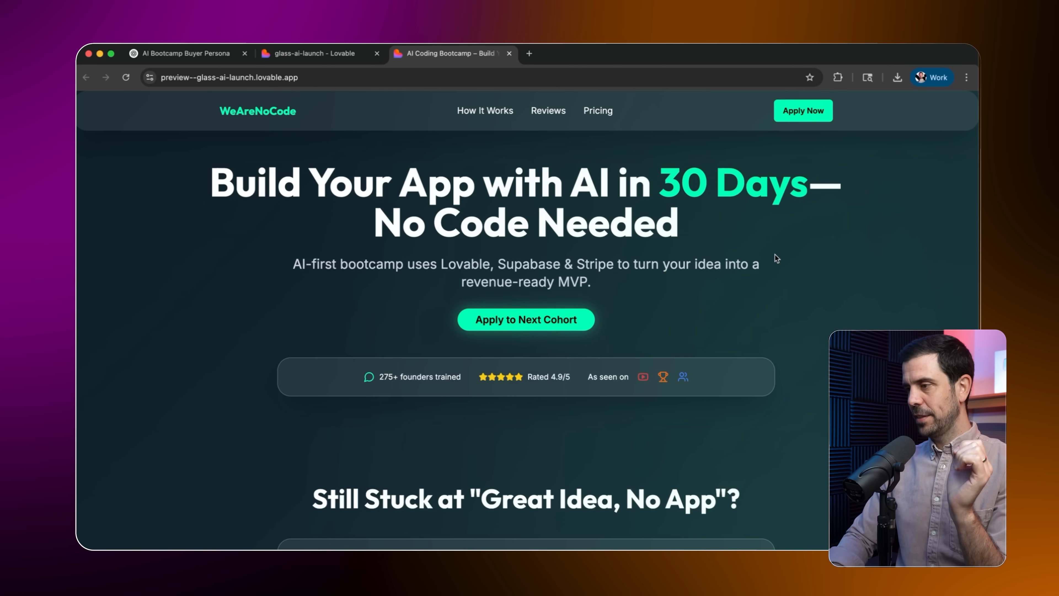
scroll("down", 3)
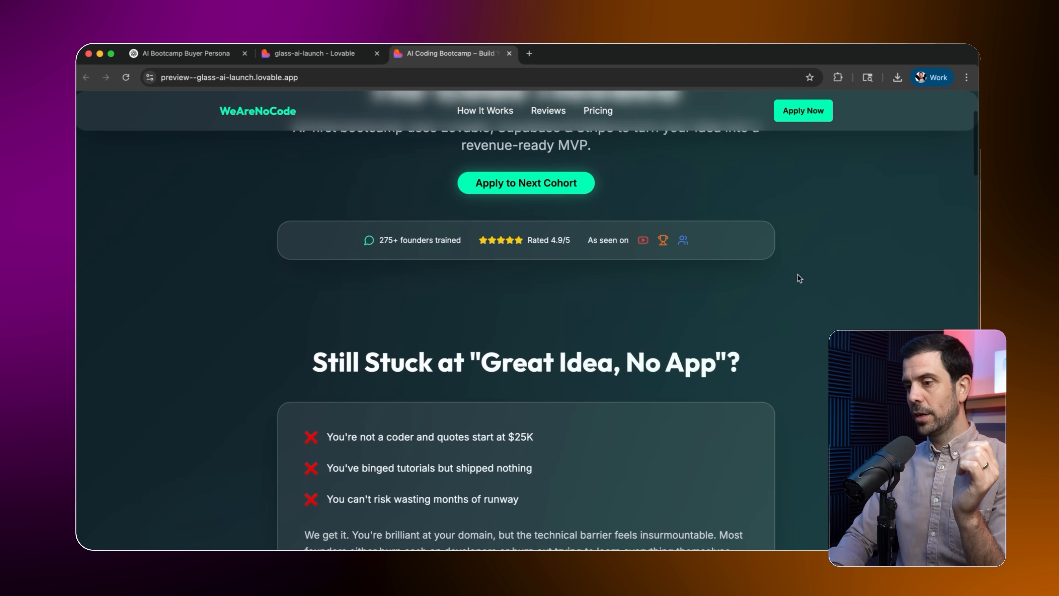
scroll("down", 3)
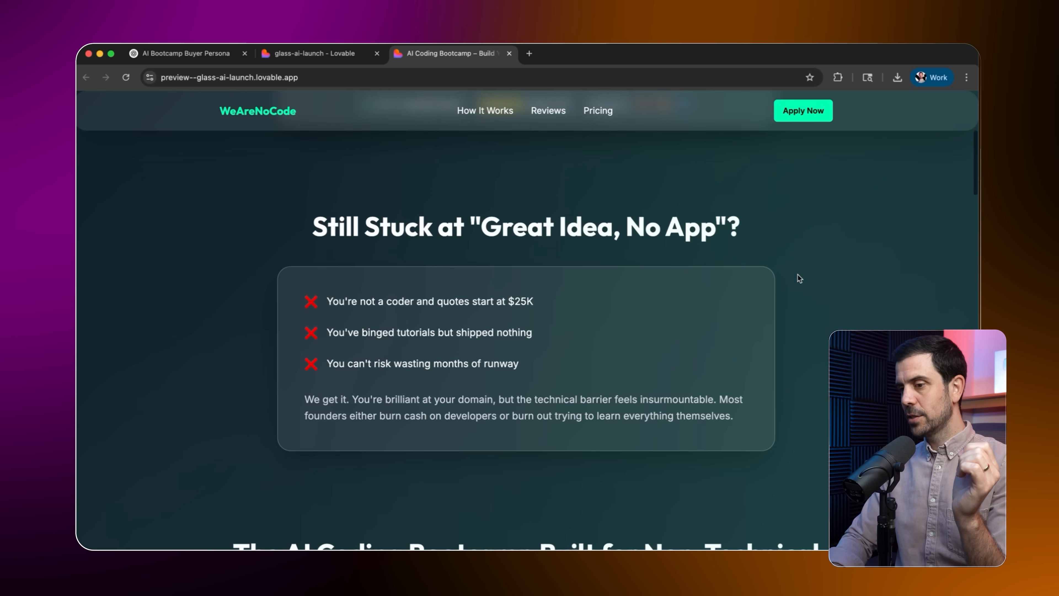
scroll("down", 3)
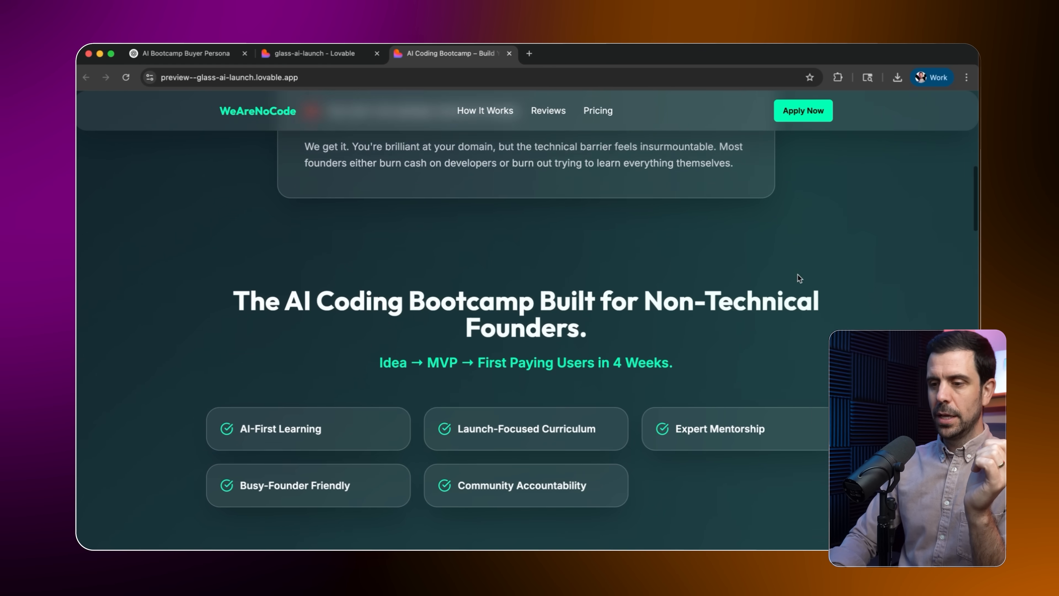
scroll("down", 3)
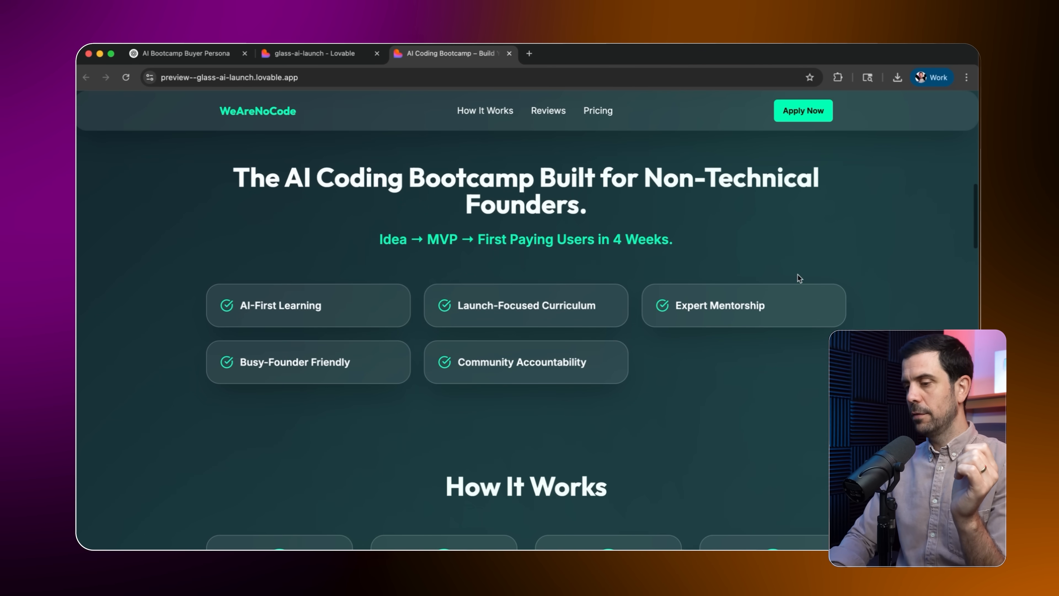
scroll("down", 3)
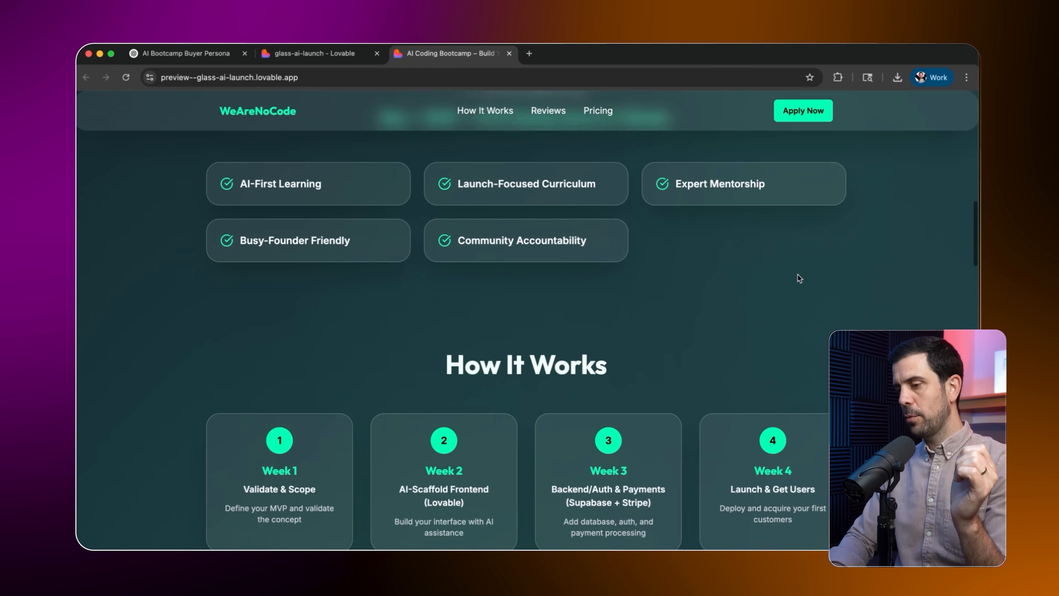
scroll("down", 3)
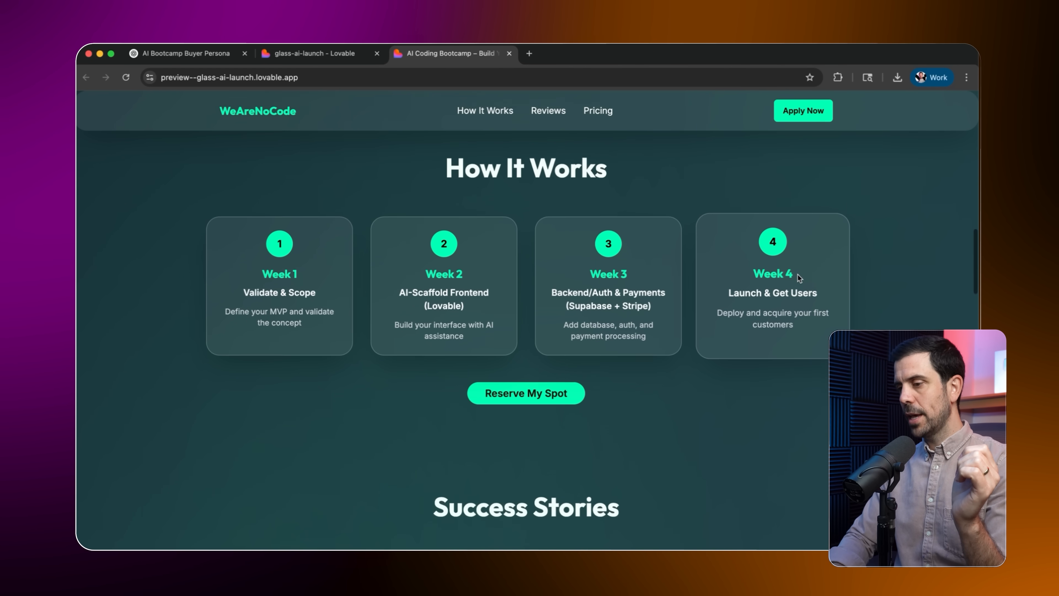
scroll("down", 3)
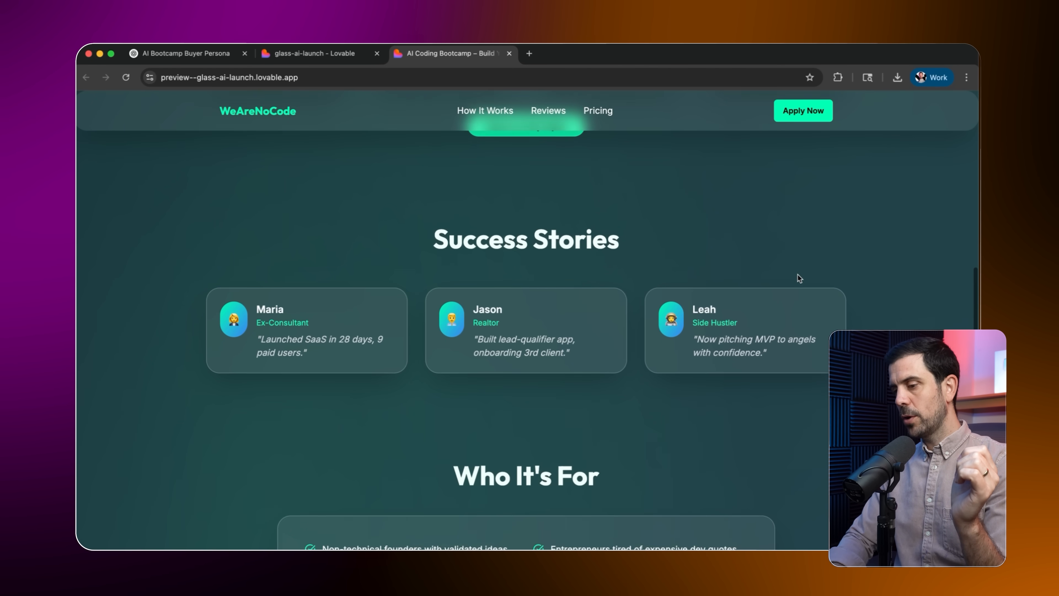
scroll("down", 3)
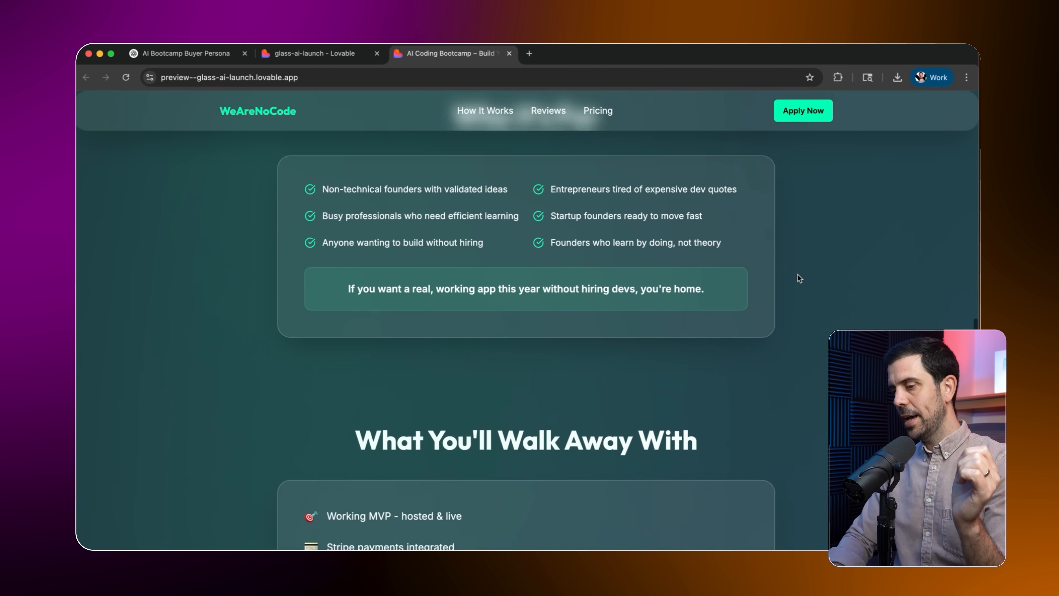
scroll("down", 3)
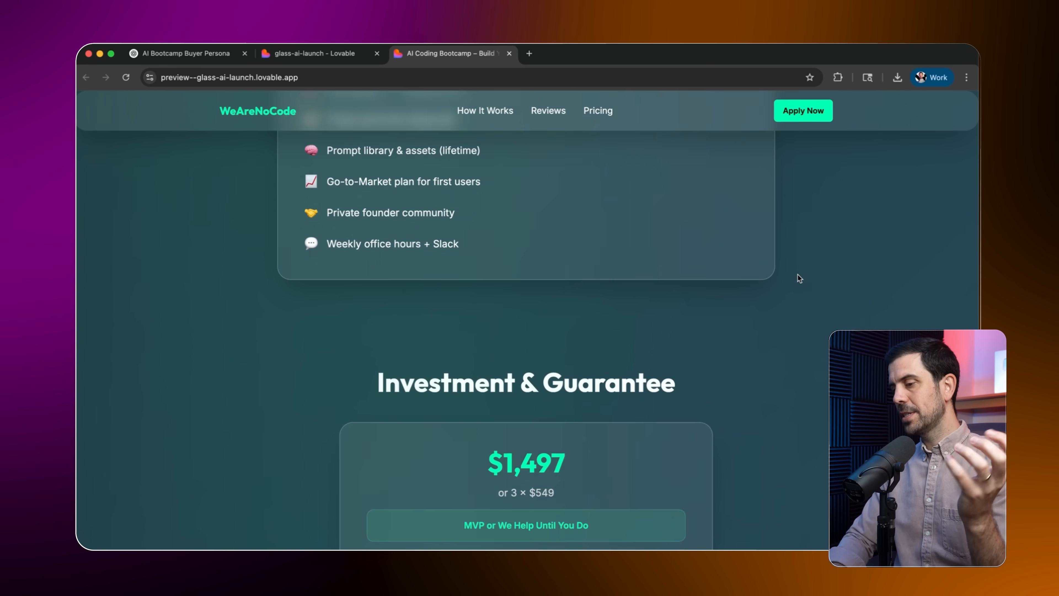
scroll("down", 3)
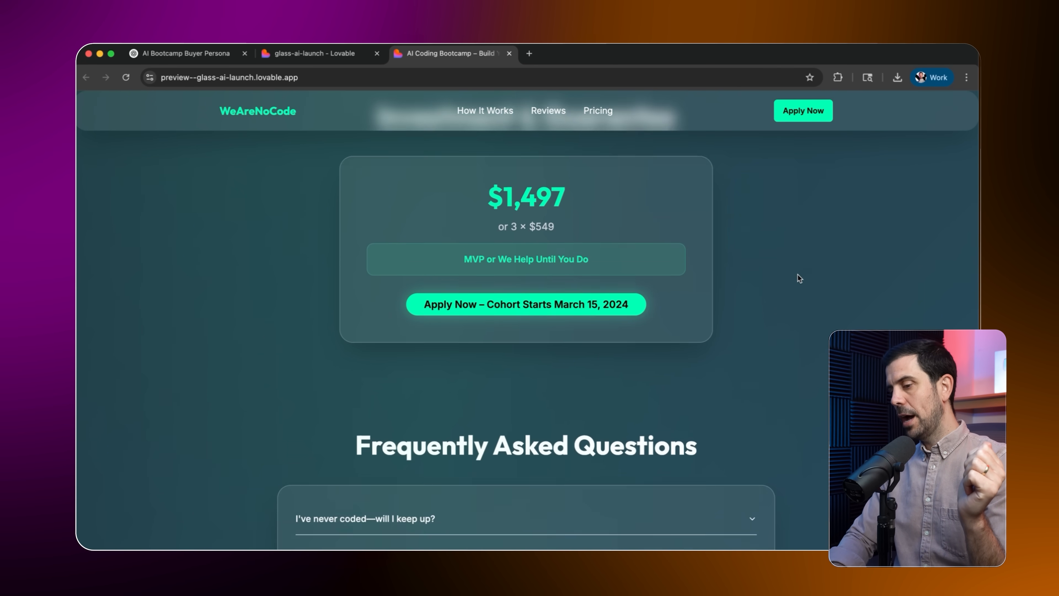
scroll("down", 3)
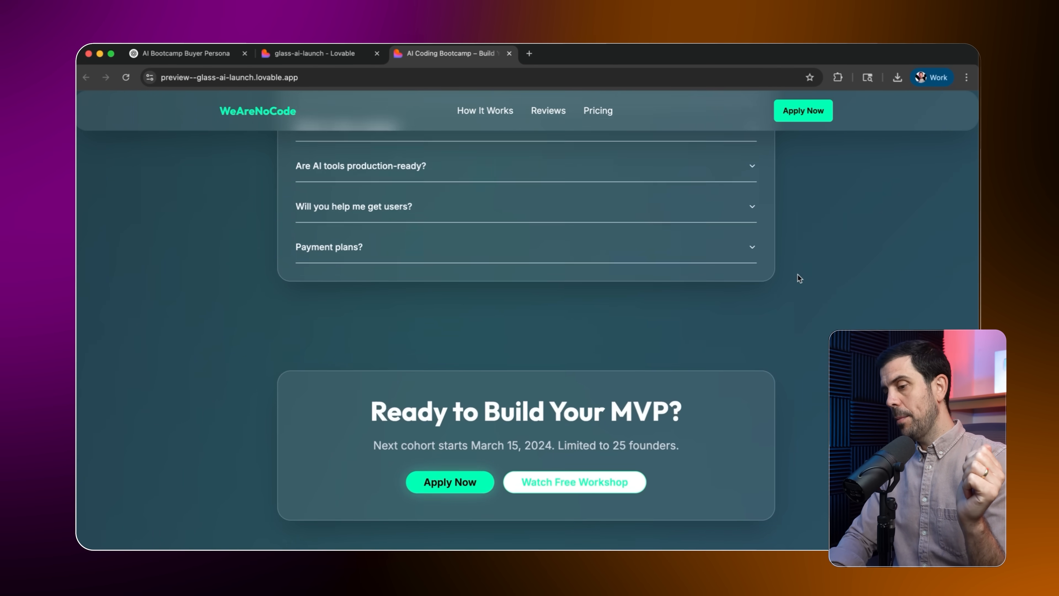
scroll("down", 3)
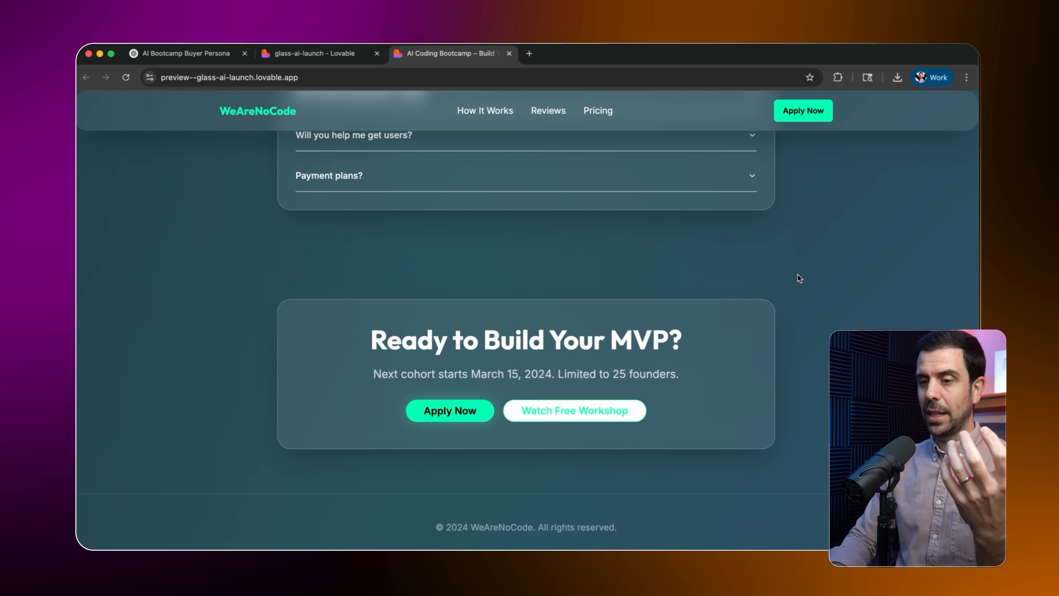
left_click(309, 54)
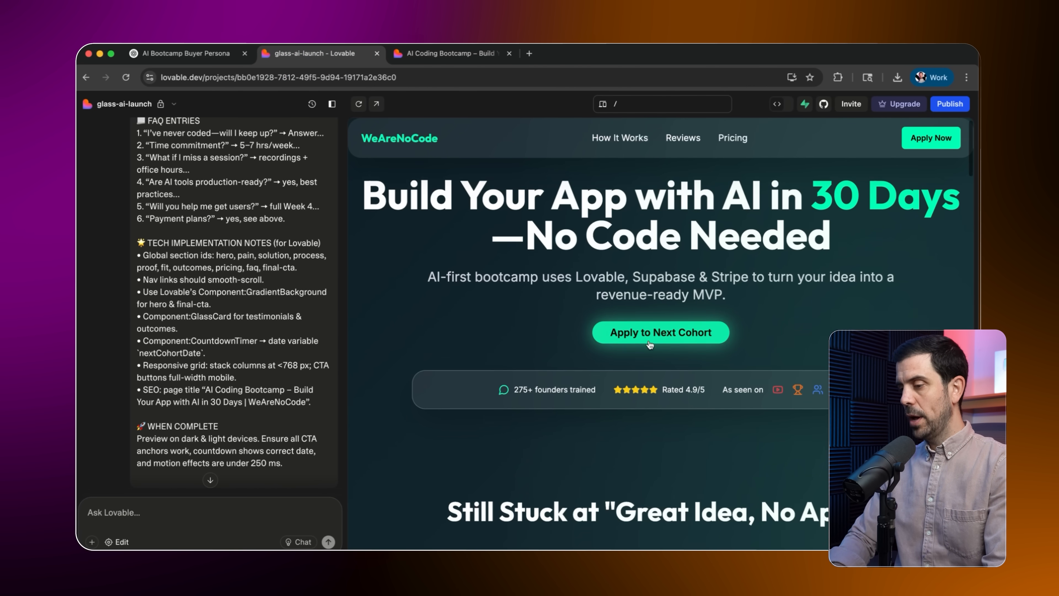
Scroll down the preview and switch into direct Edit mode
scroll("down", 3)
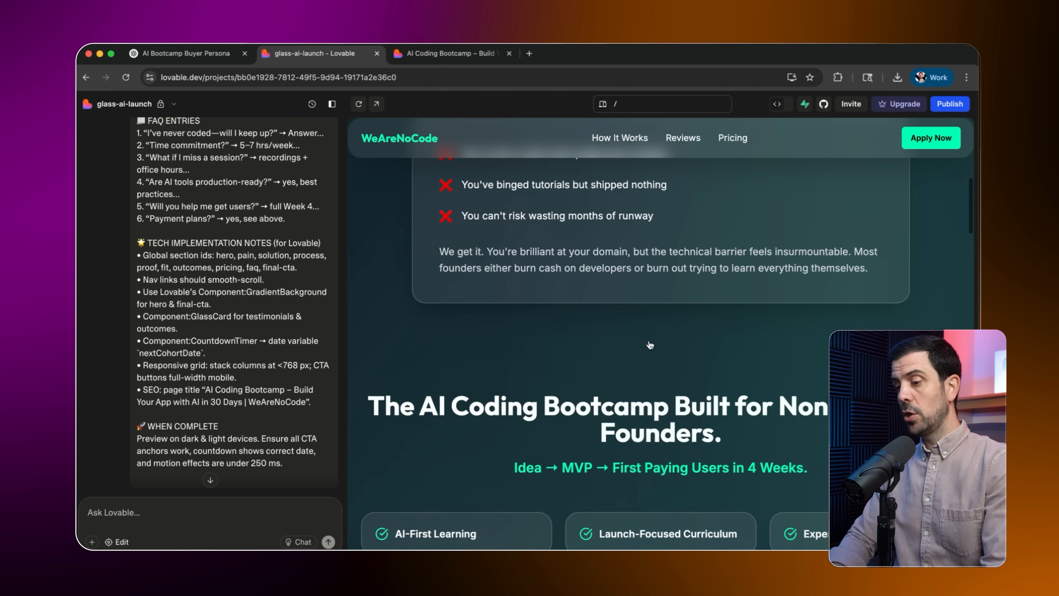
scroll("down", 3)
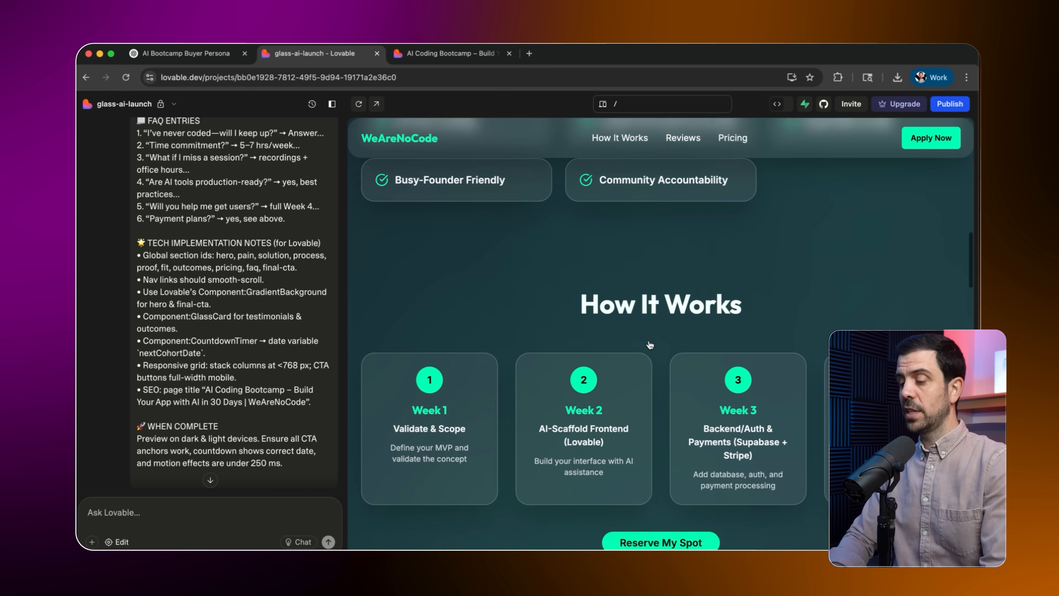
scroll("down", 3)
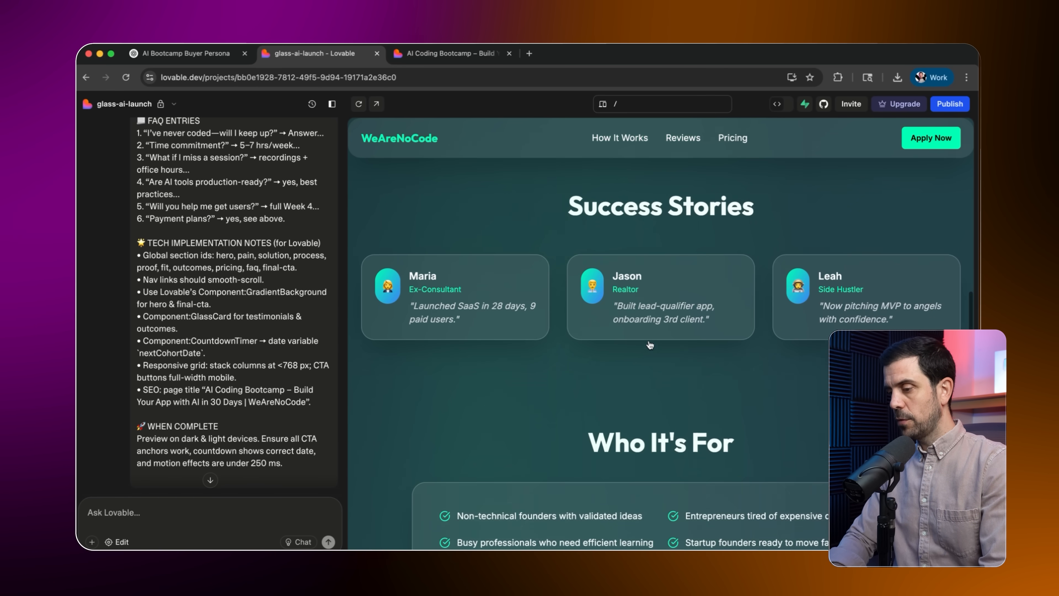
scroll("down", 3)
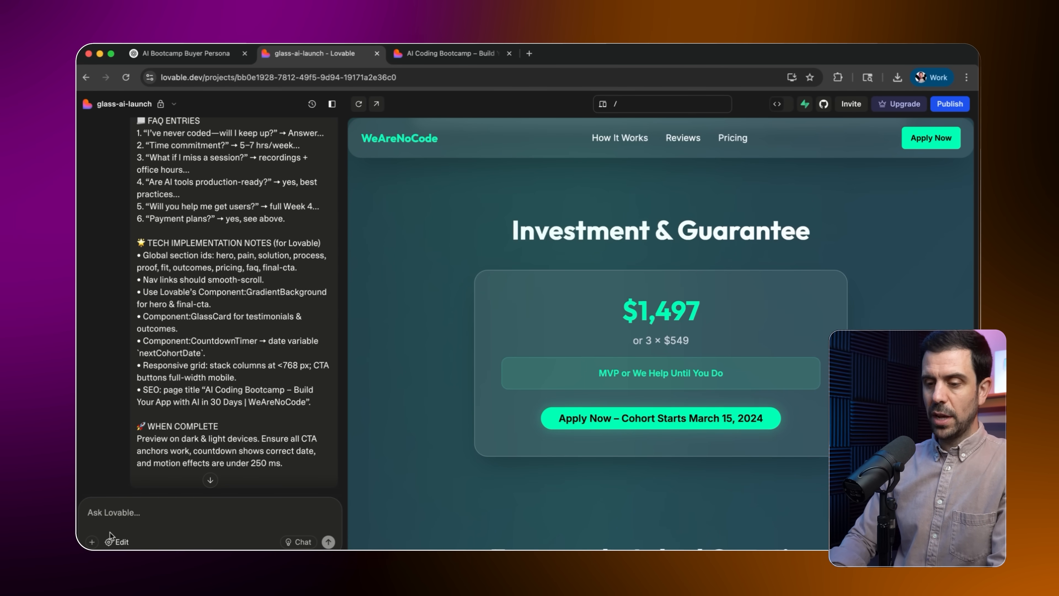
left_click(660, 311)
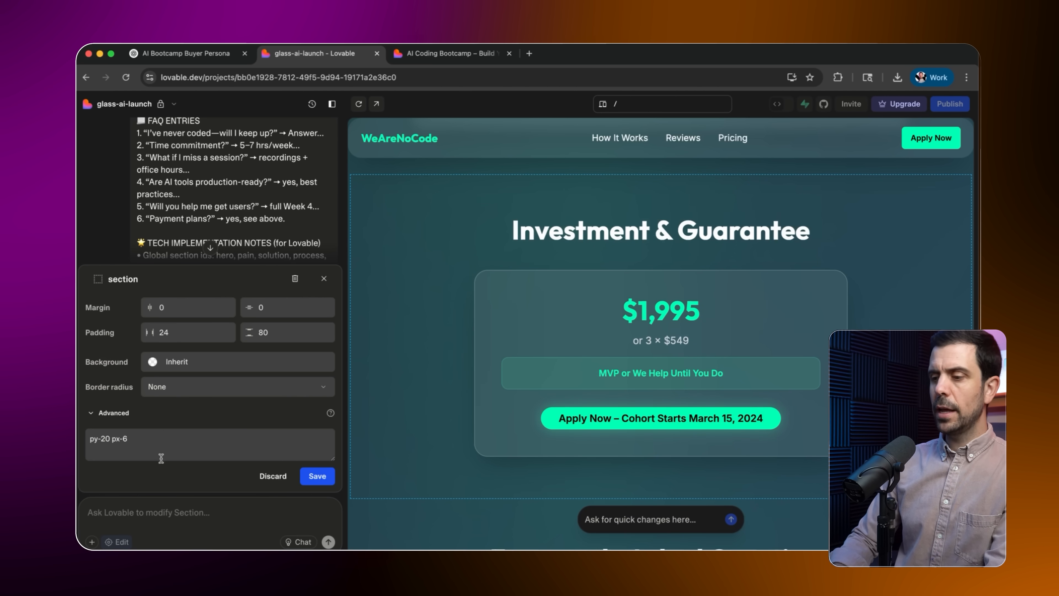
Change the Investment & Guarantee price from $1,497 to $1,995 and save the edit
scroll("down", 3)
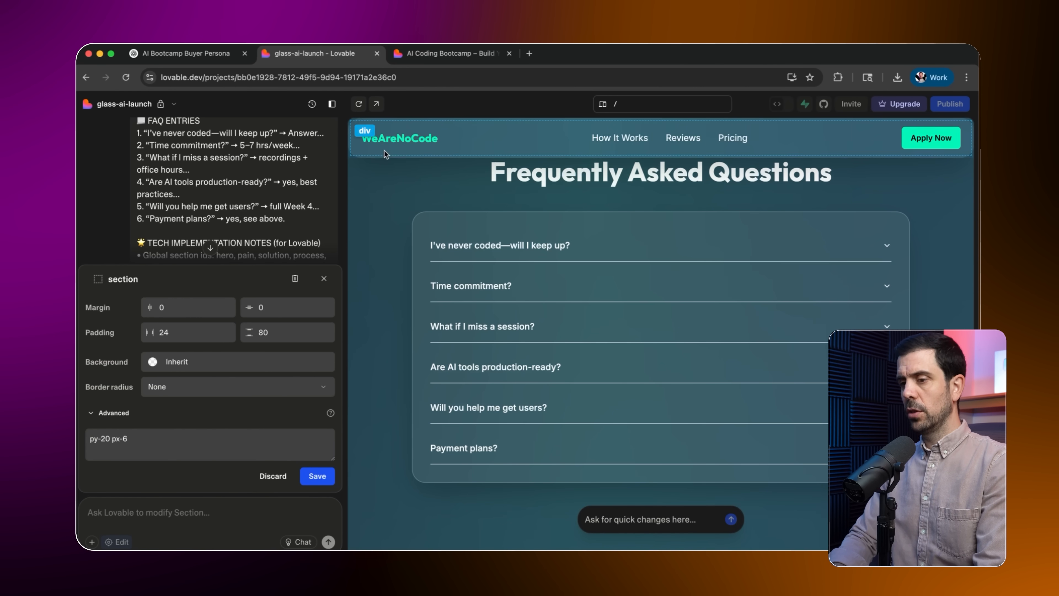
scroll("down", 3)
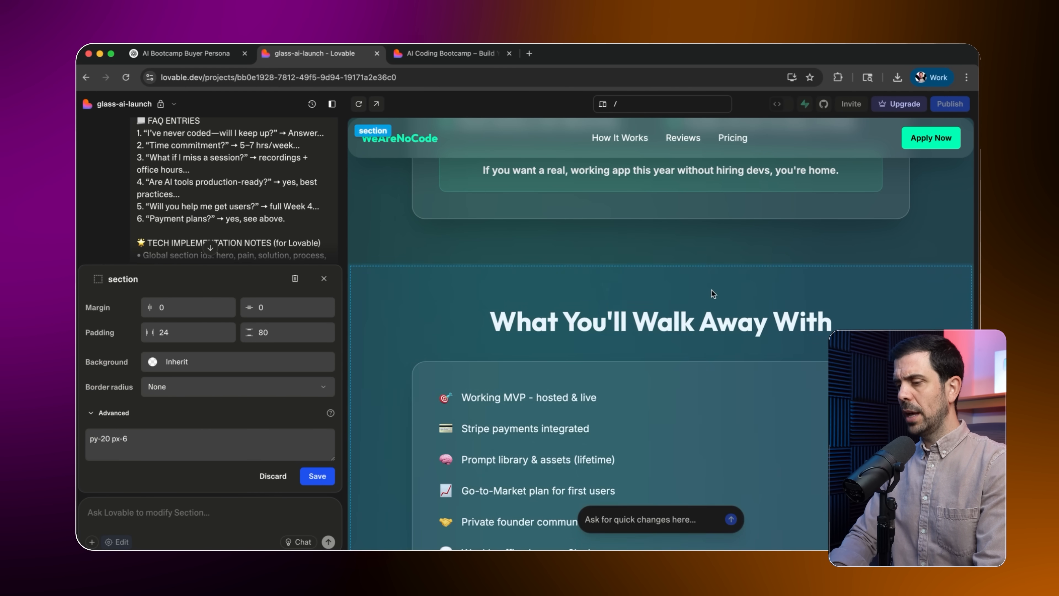
scroll("down", 3)
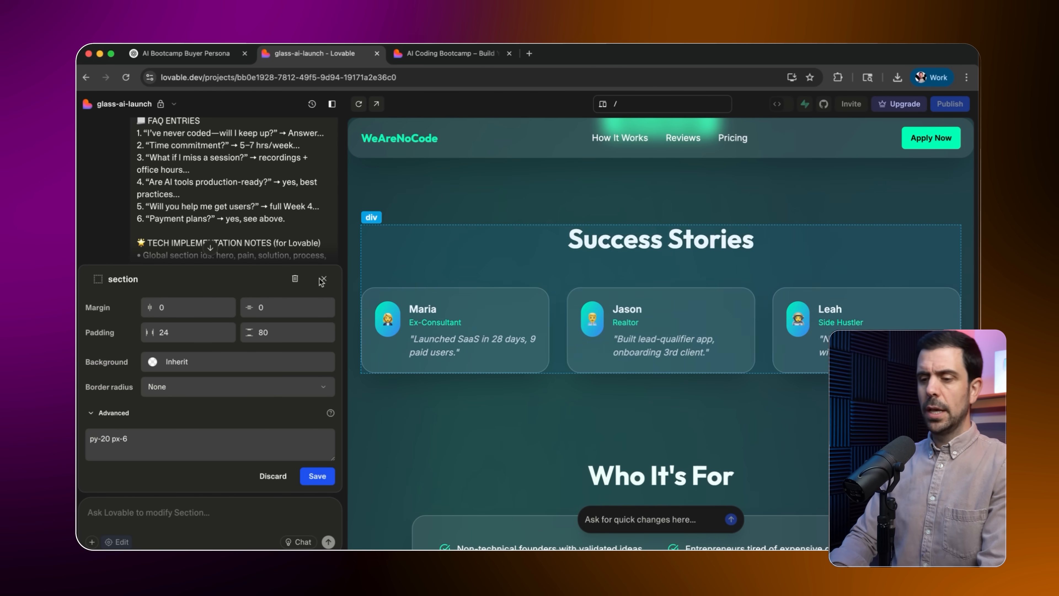
left_click(317, 476)
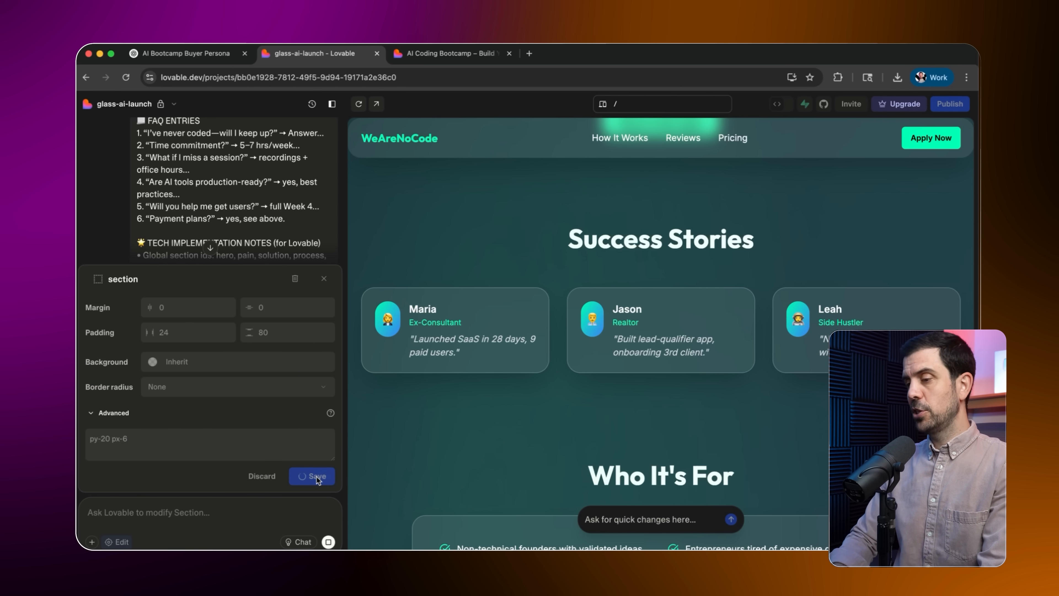
left_click(312, 476)
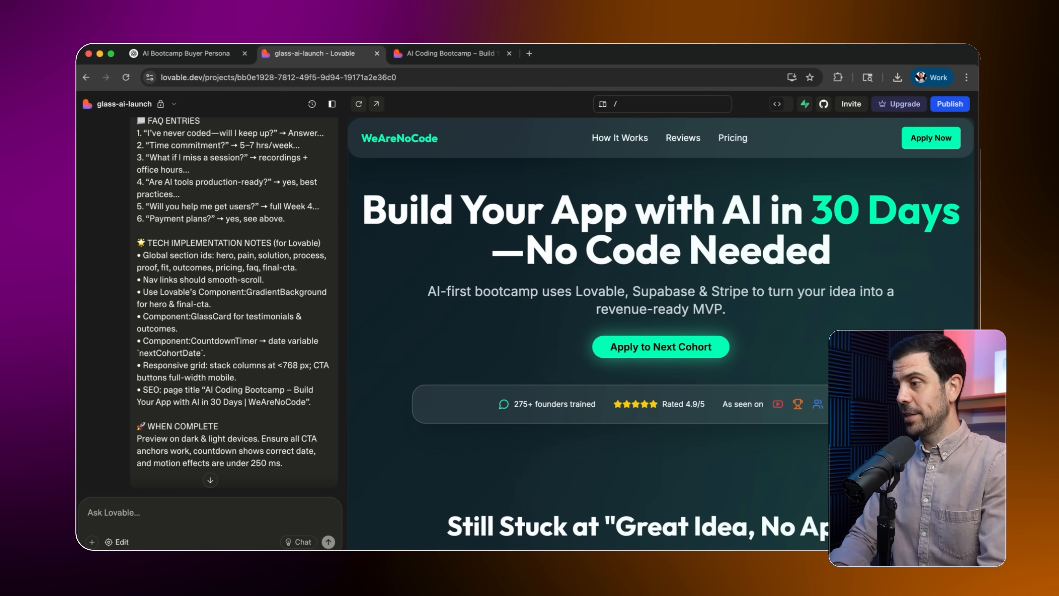
mouse_move(949, 107)
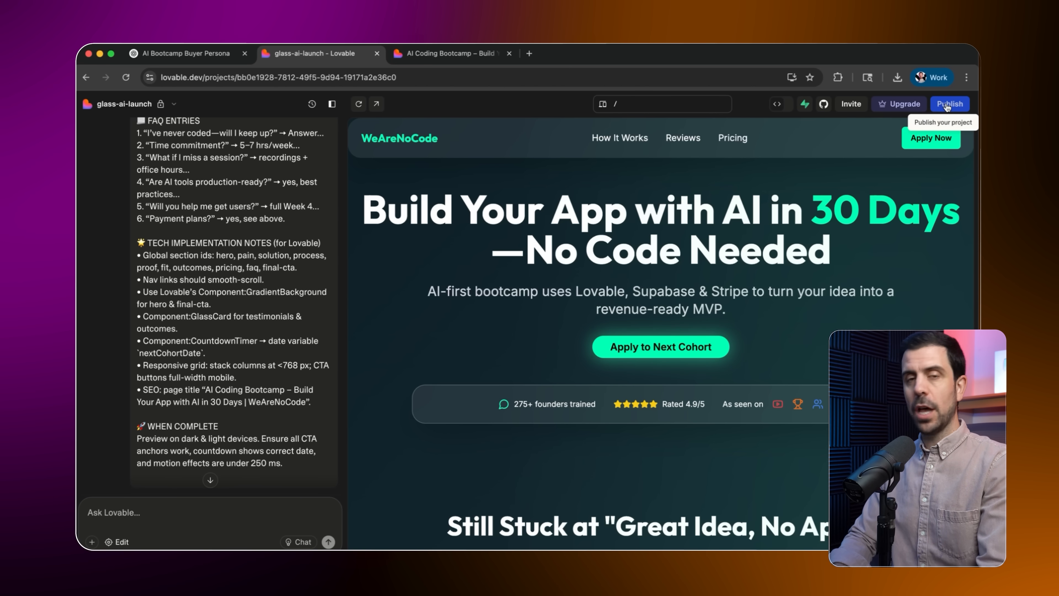
Publish the project, view the live glass-ai-launch.lovable.app site, then return to the editor
left_click(950, 104)
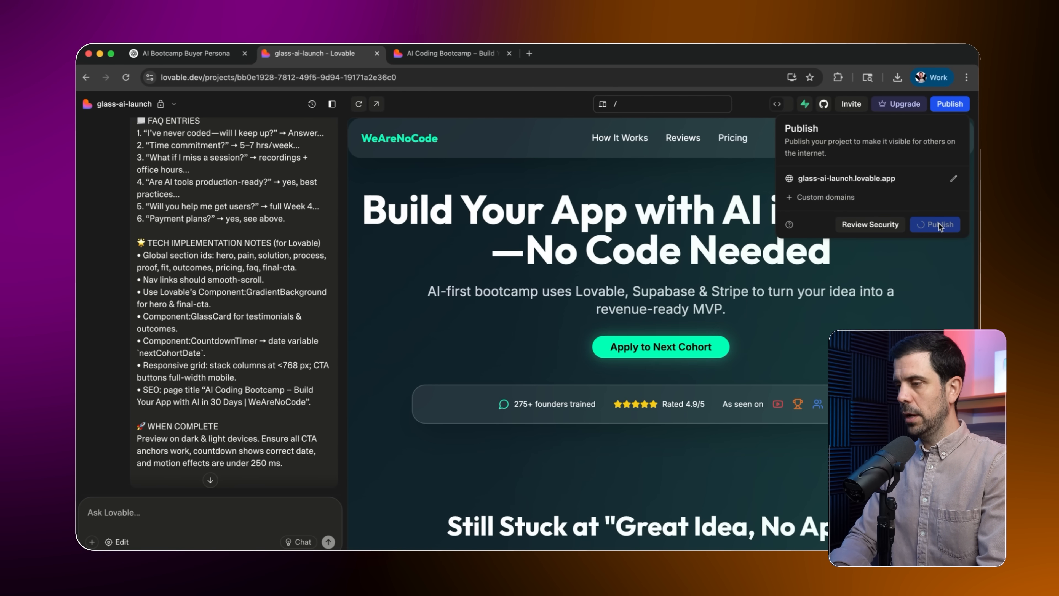
left_click(938, 224)
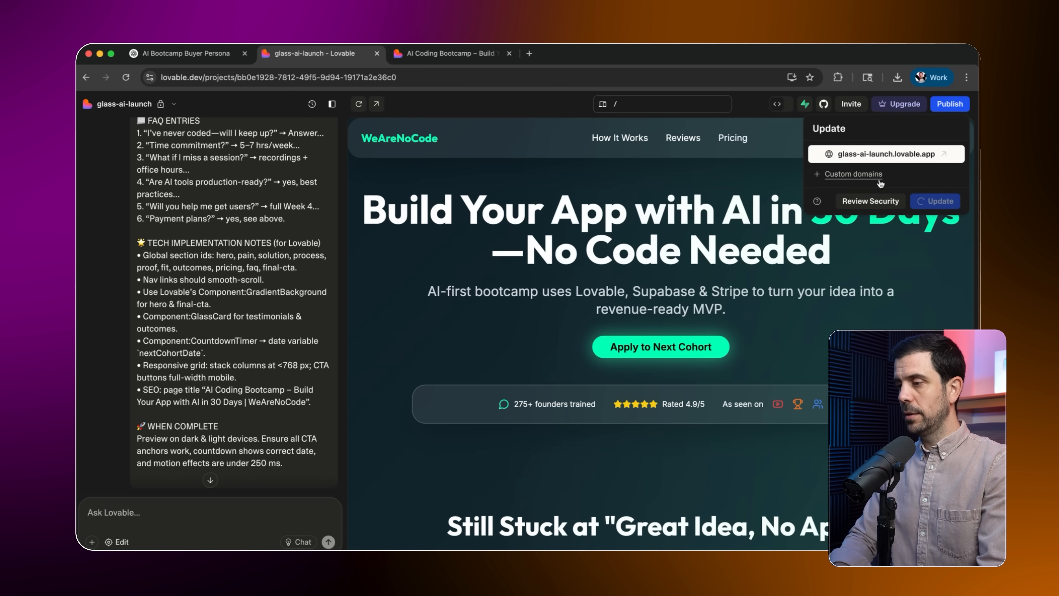
left_click(941, 200)
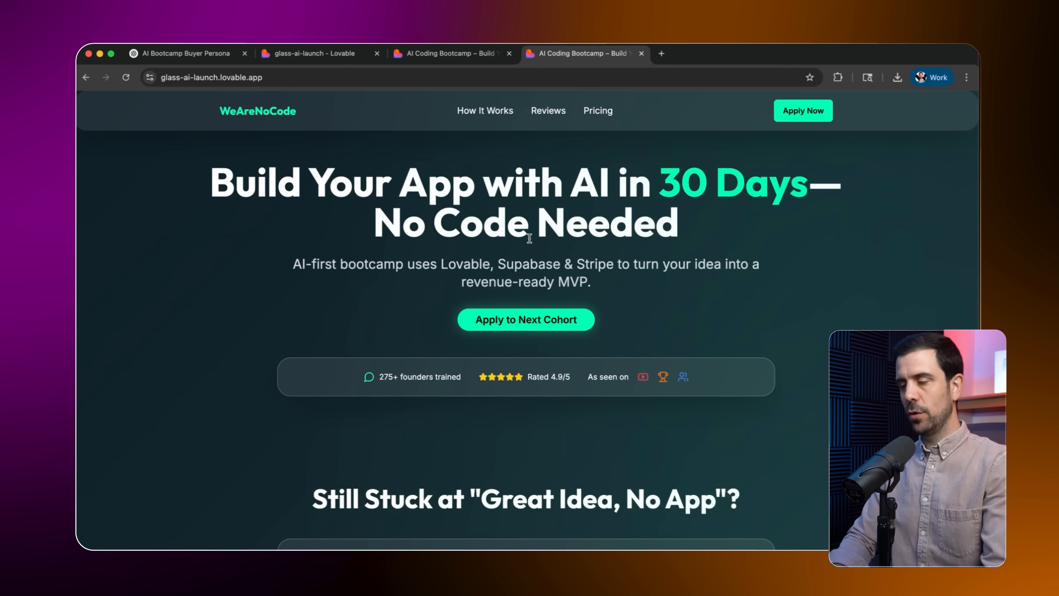
left_click(457, 55)
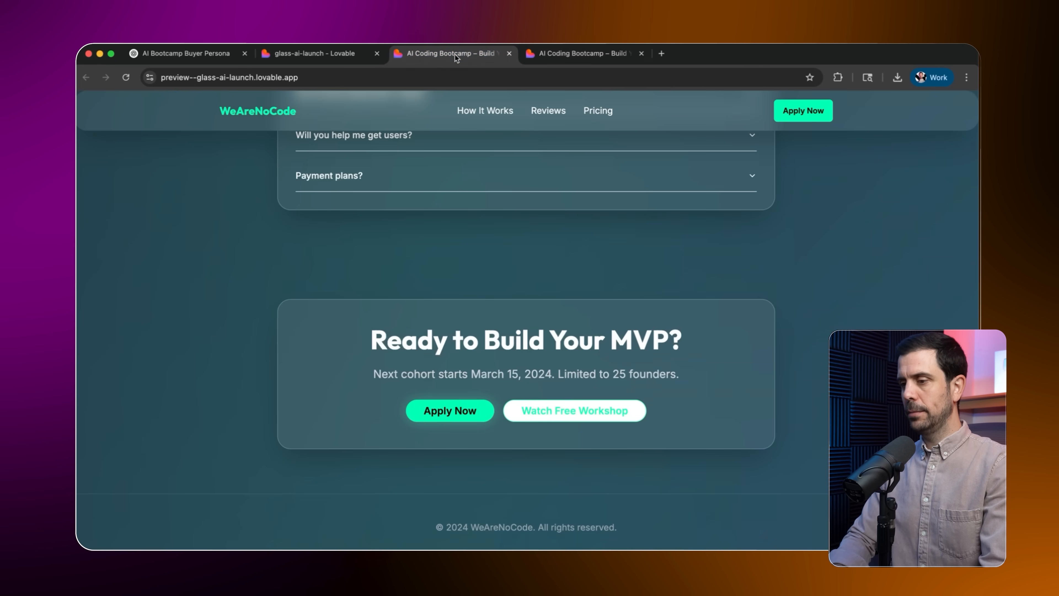
left_click(341, 55)
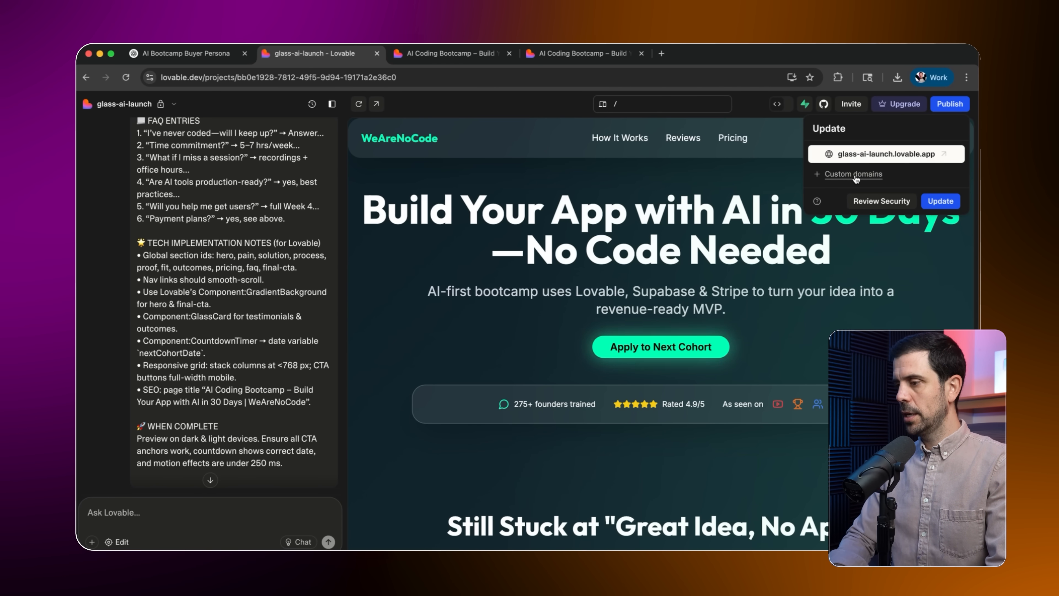
left_click(854, 174)
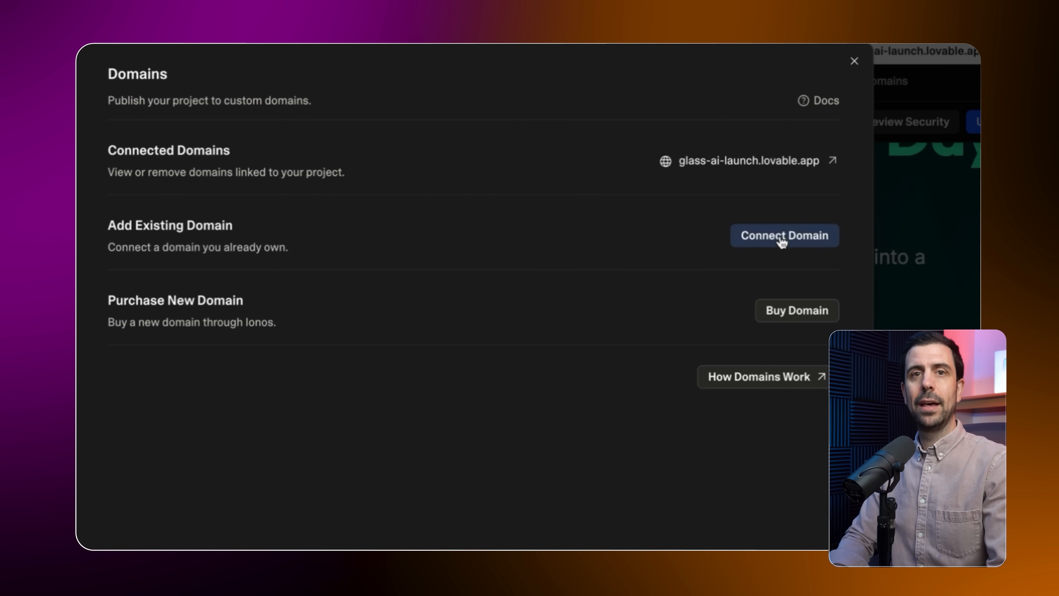
left_click(854, 61)
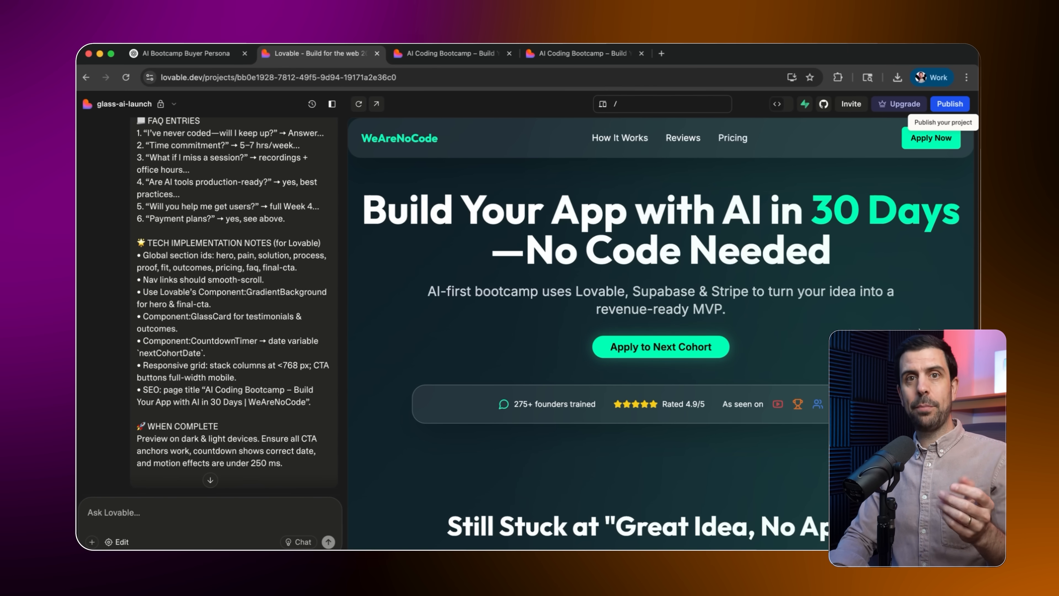
mouse_move(666, 362)
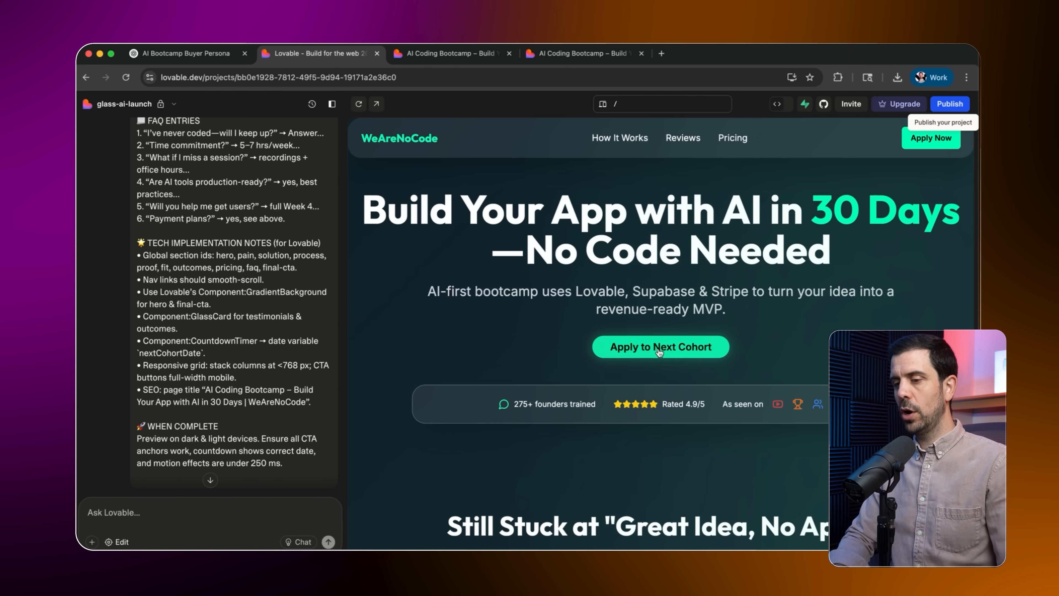
scroll("down", 3)
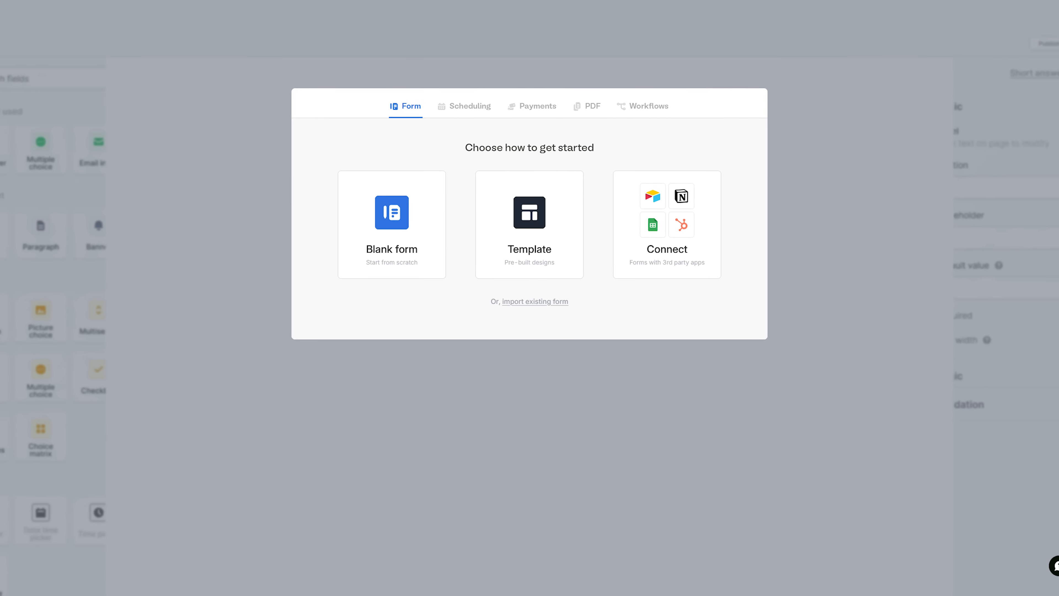
left_click(391, 212)
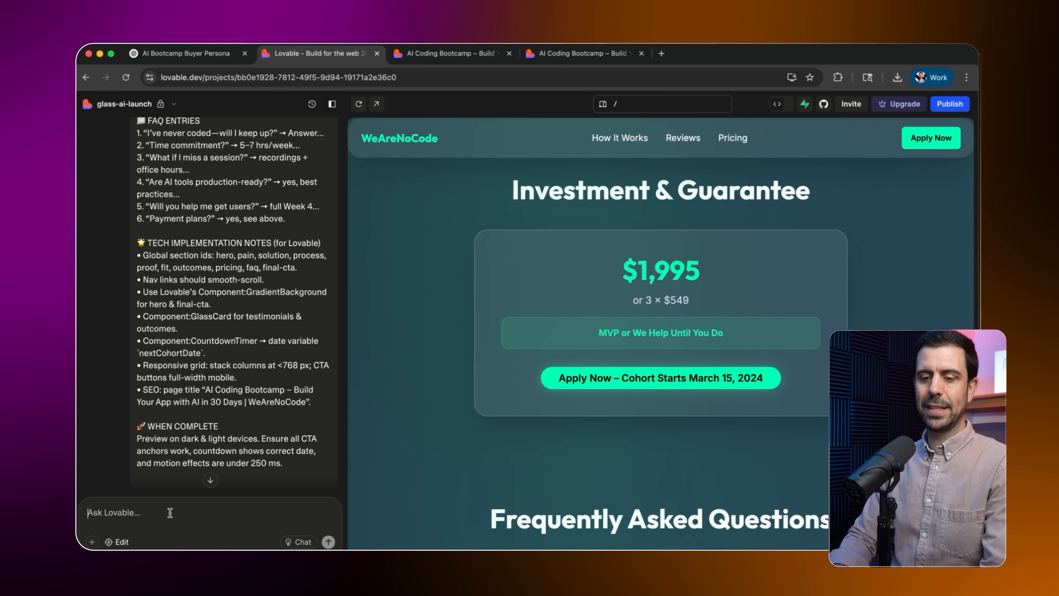
mouse_move(530, 432)
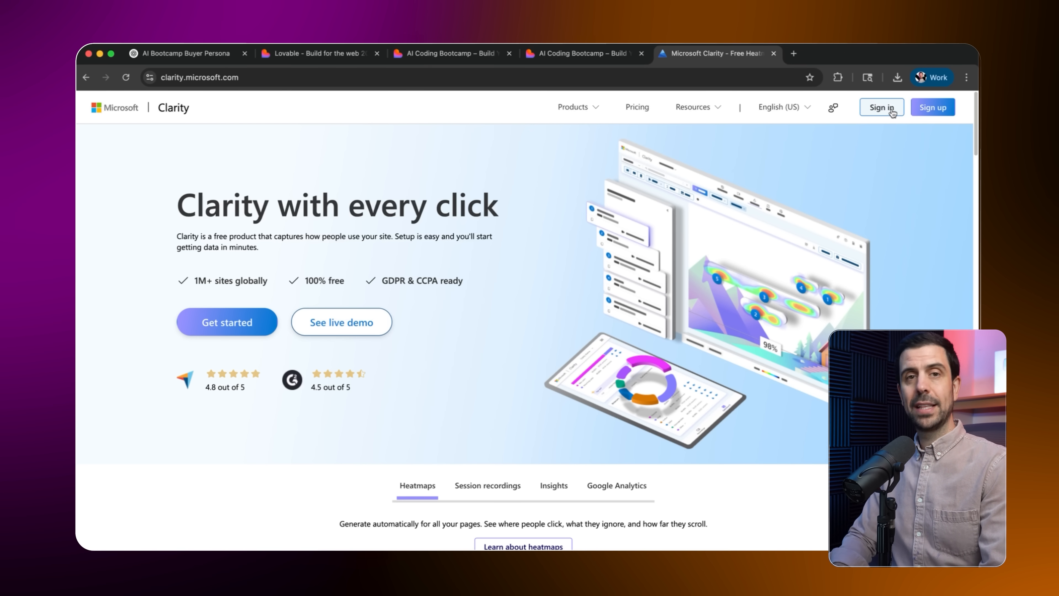
Sign in to Microsoft Clarity
left_click(888, 109)
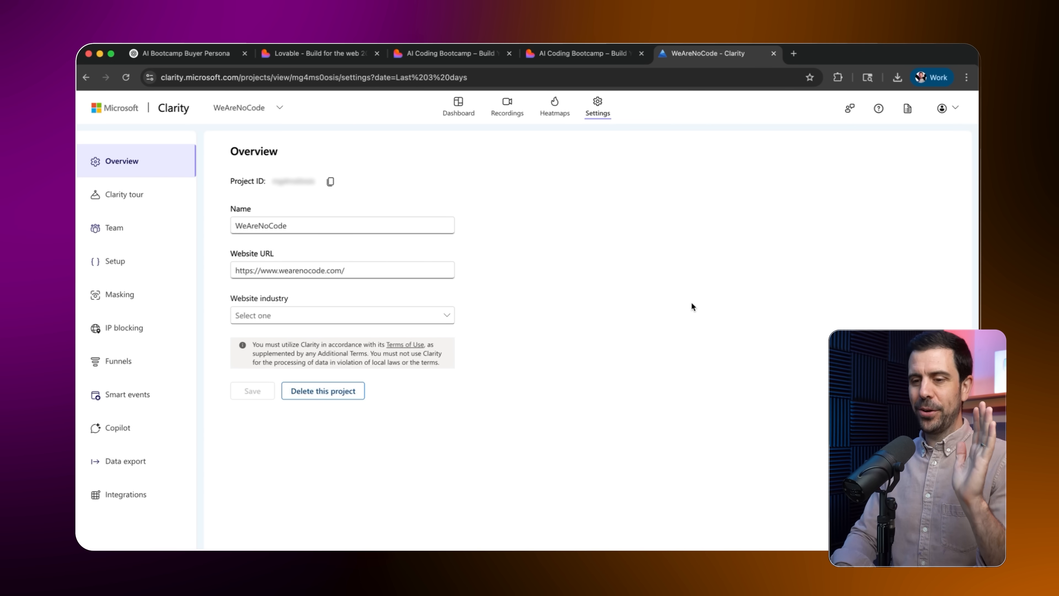
mouse_move(165, 269)
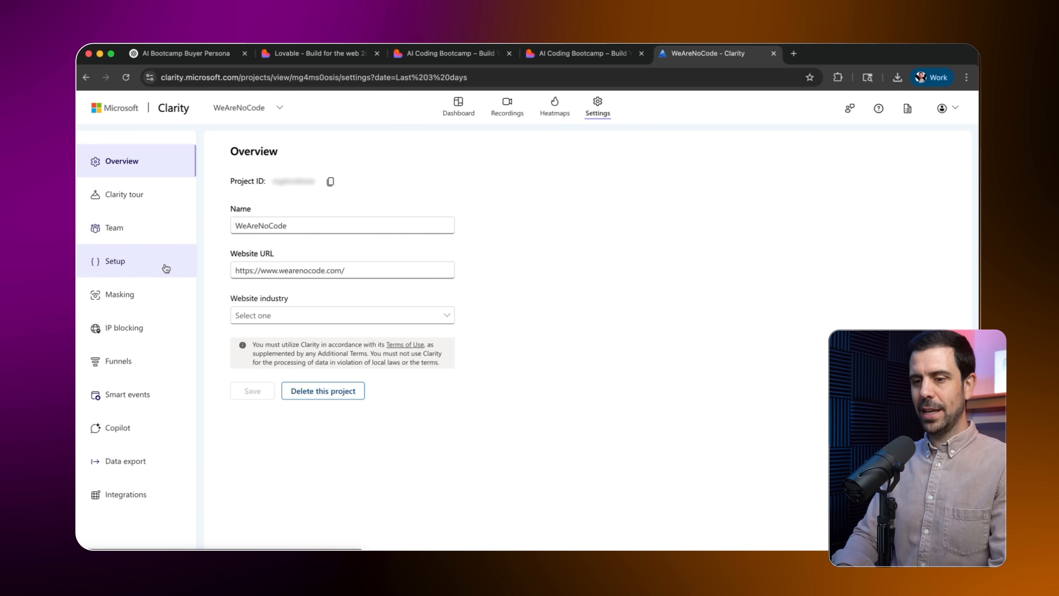
Copy the manual-install tracking script from Setup and return to the Lovable tab
left_click(115, 261)
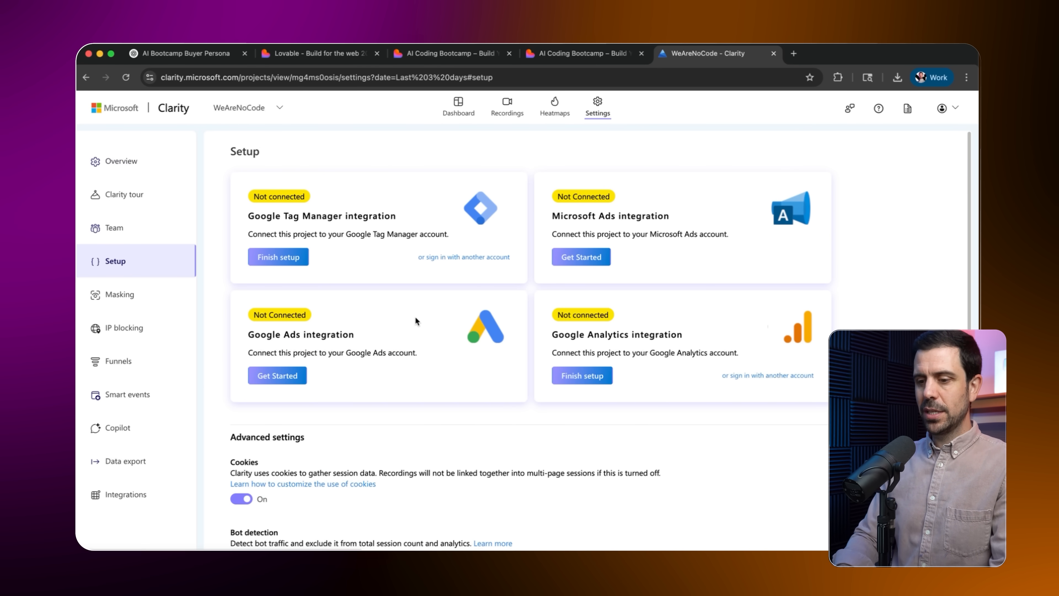
scroll("down", 3)
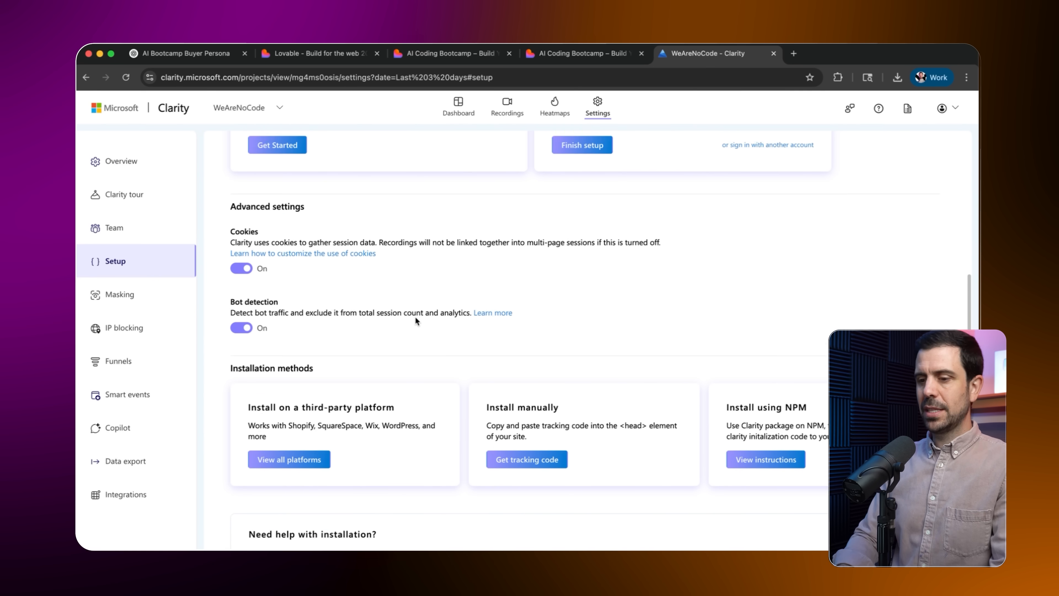
scroll("down", 3)
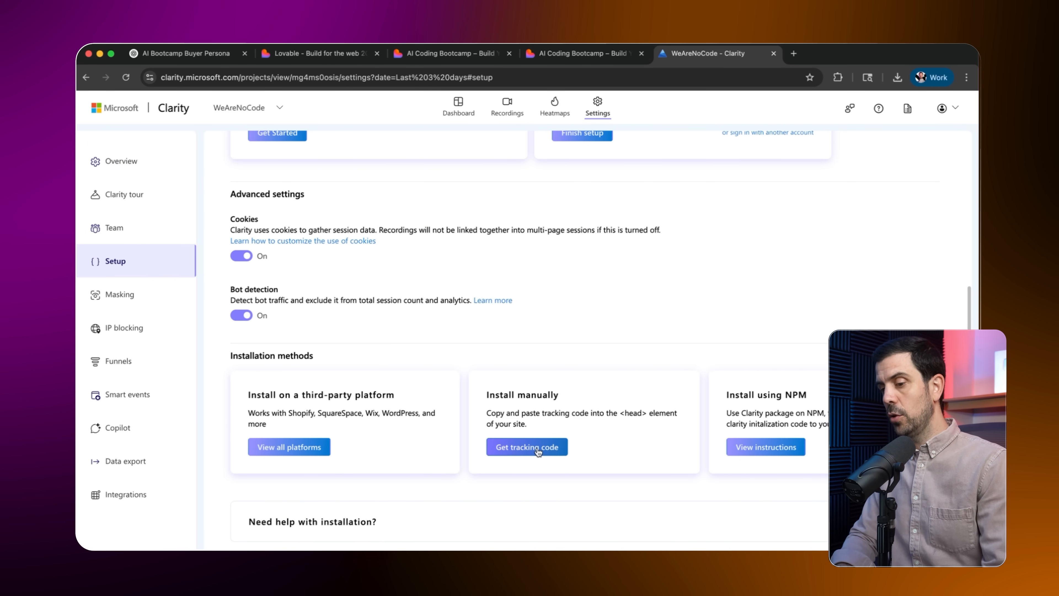
left_click(527, 447)
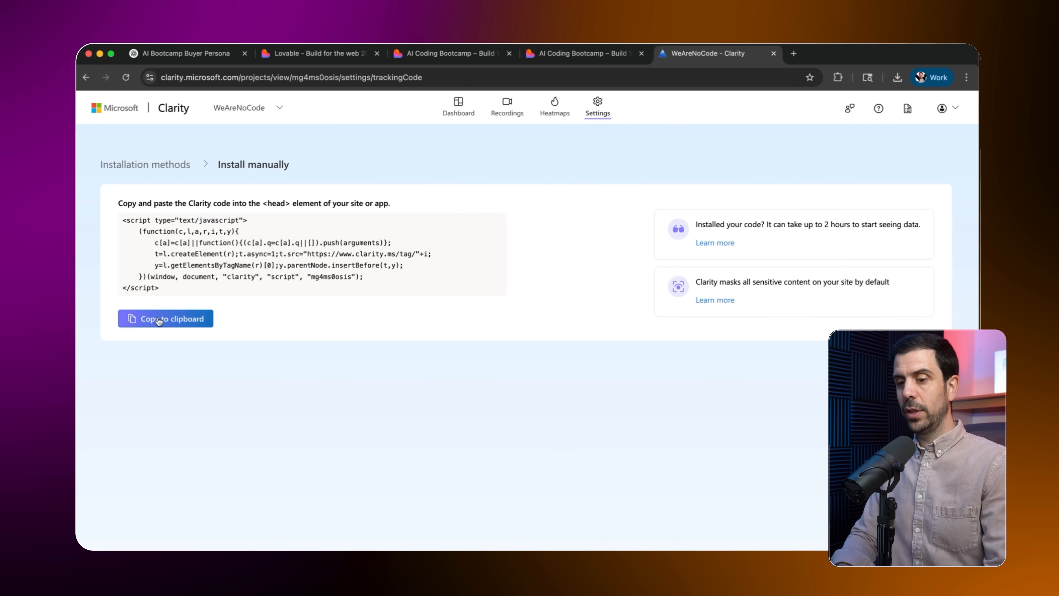
left_click(160, 319)
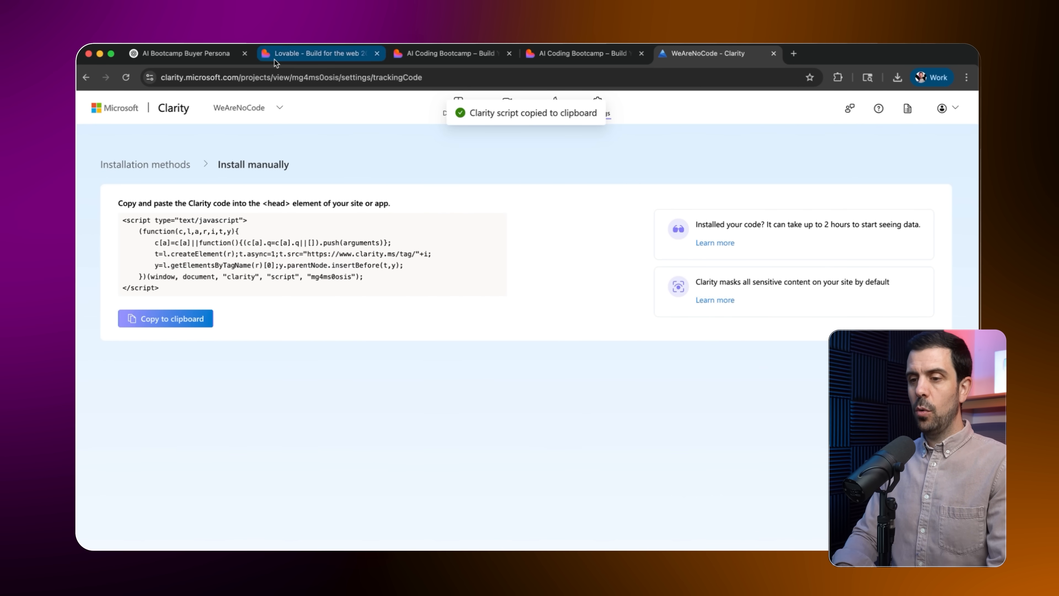
left_click(318, 53)
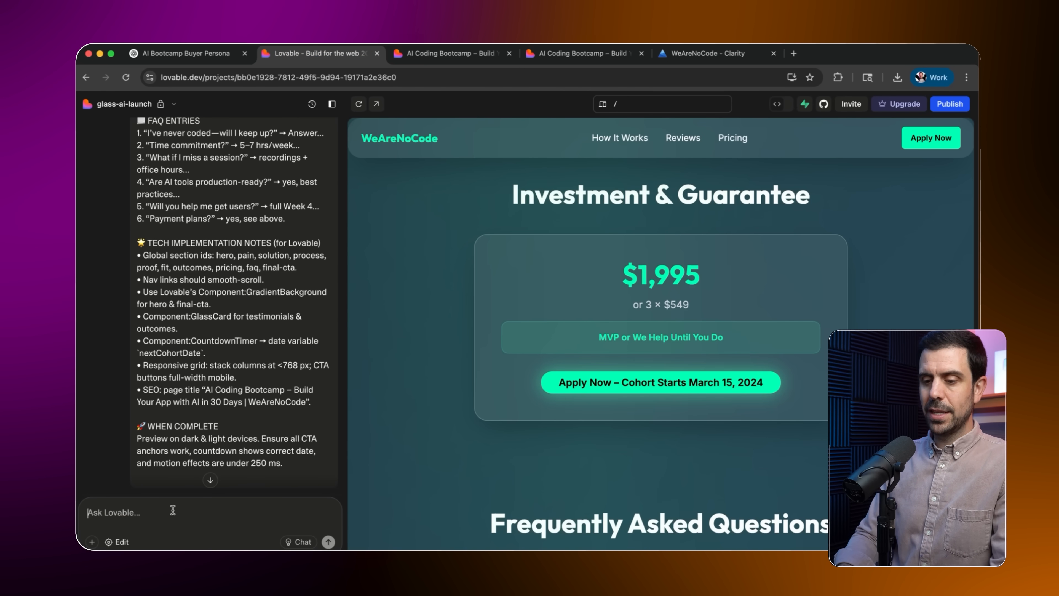
Ask Lovable to add the pasted Clarity code to the landing page header
type("Hey could you please add this code to the header of this landing page:")
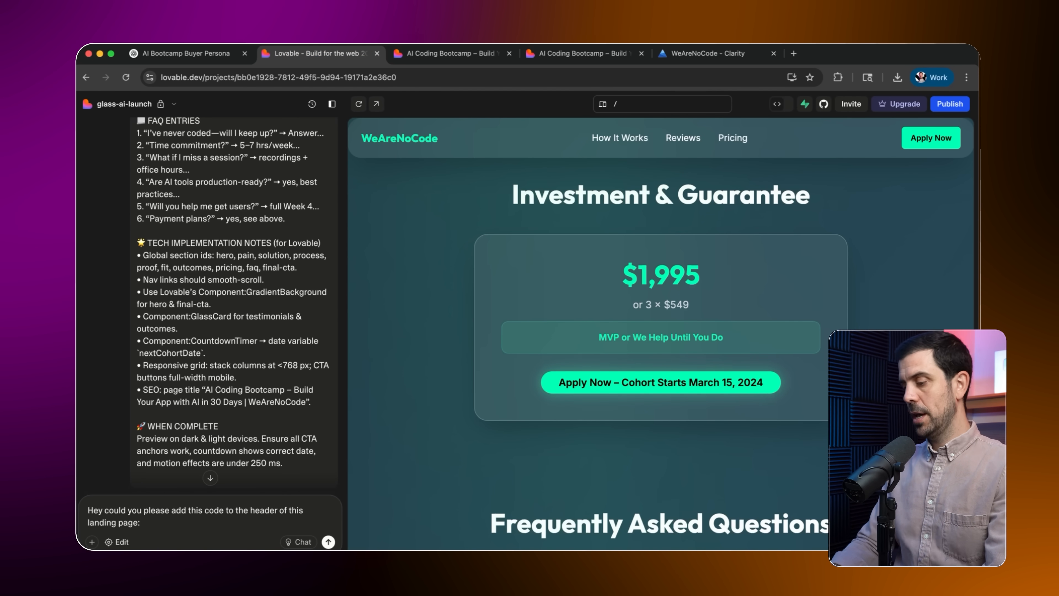
left_click(328, 542)
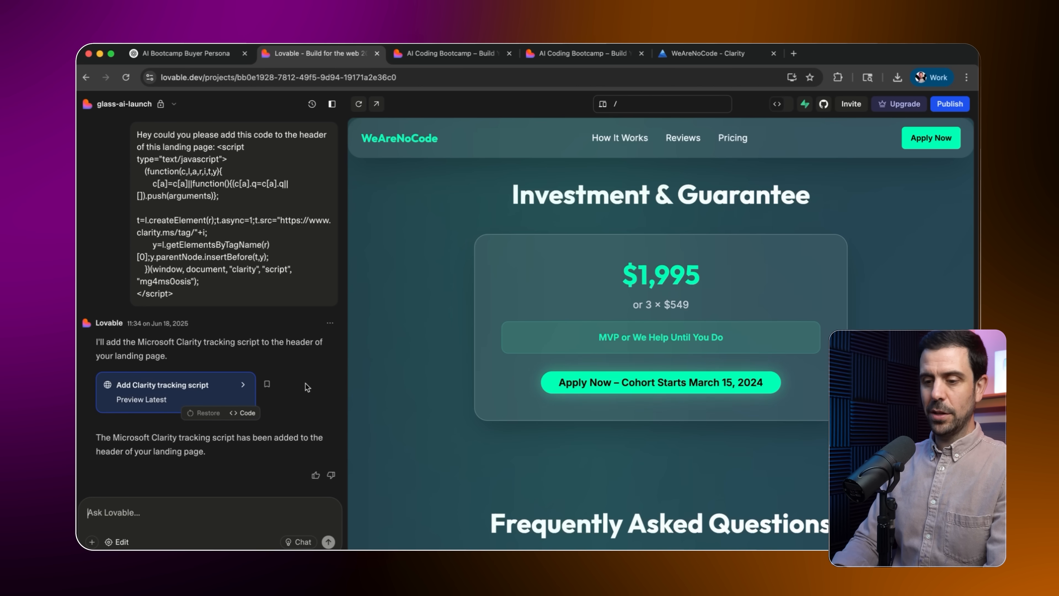
mouse_move(958, 108)
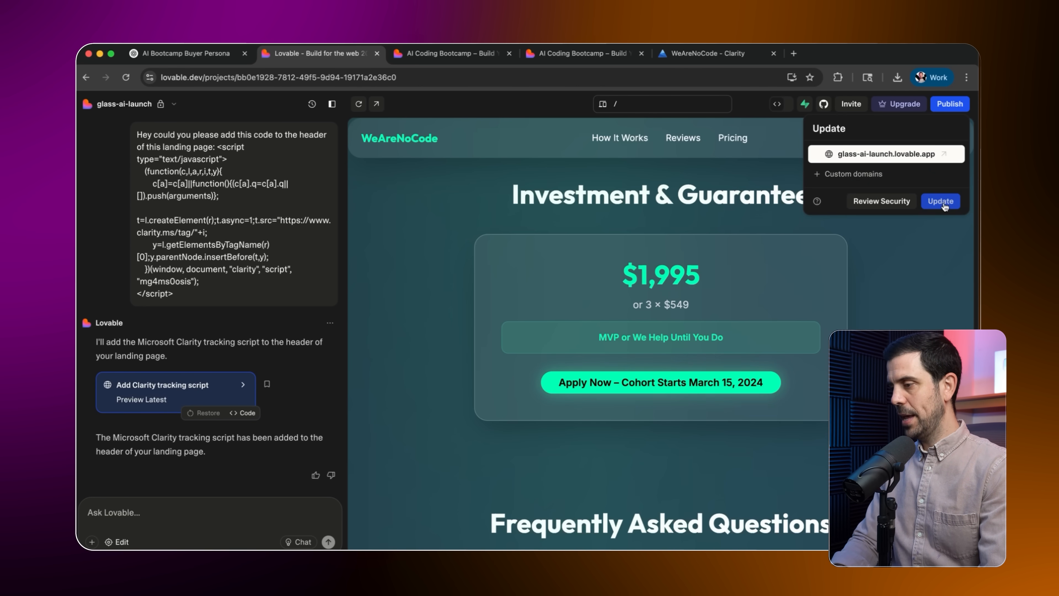
Republish the site with the tracking script and return to the Clarity dashboard
left_click(941, 201)
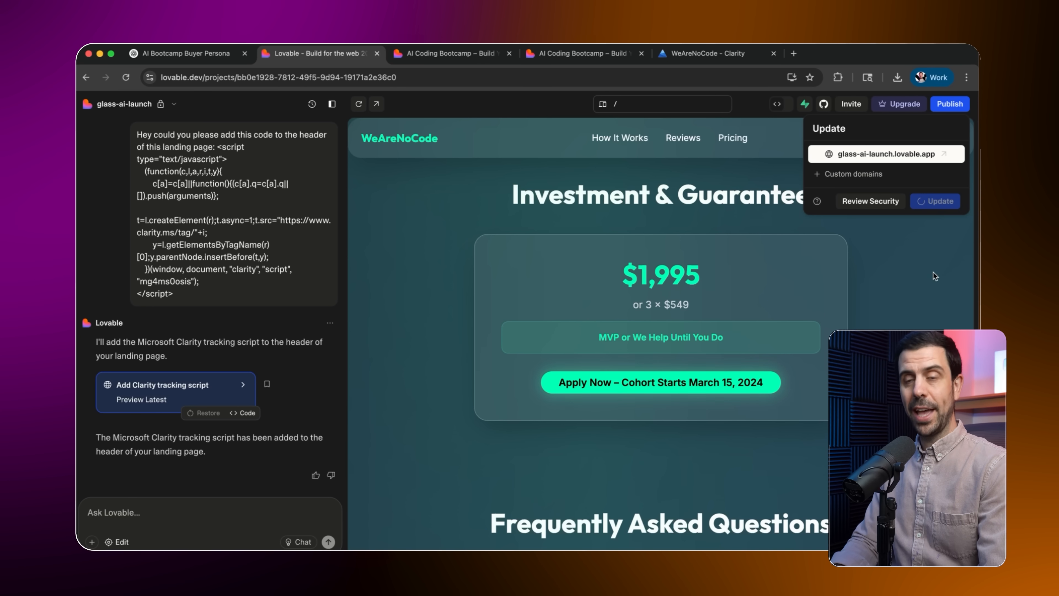
left_click(707, 53)
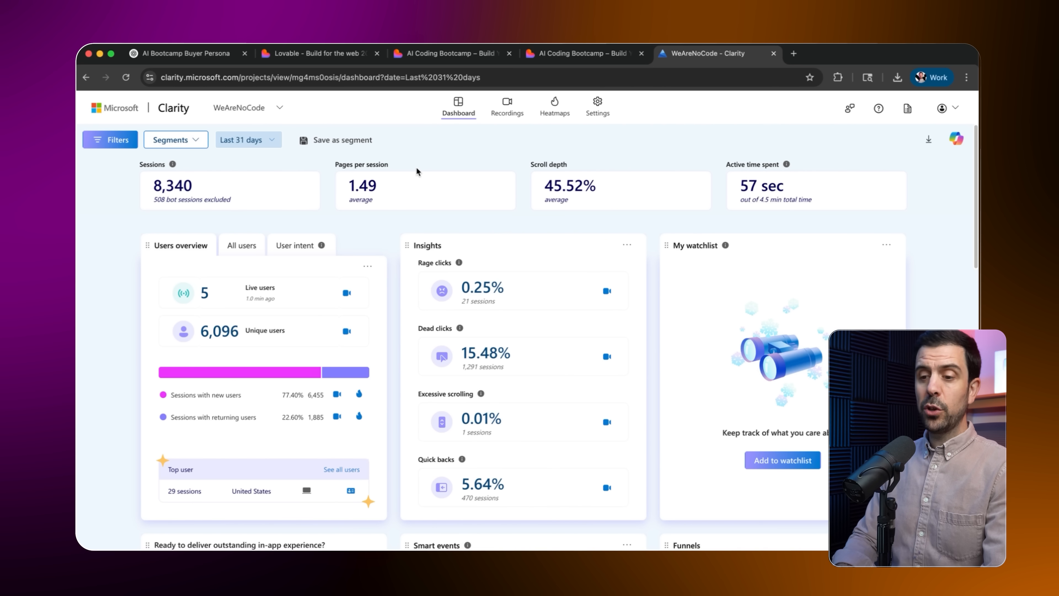
mouse_move(569, 219)
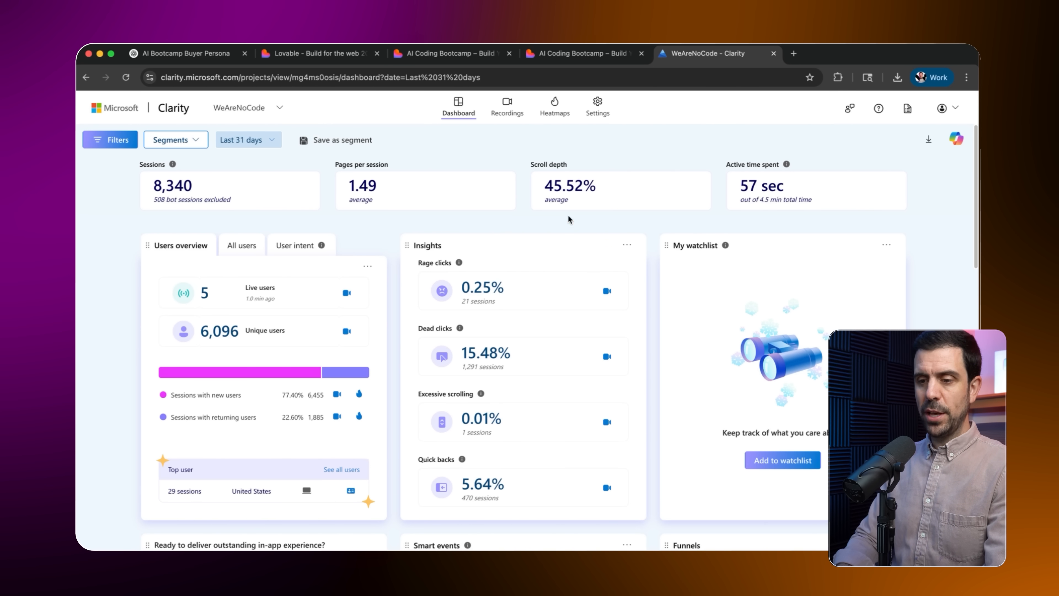
Review the filtered ai-coding-bootcamp dashboard and go to its session recordings list
scroll("down", 3)
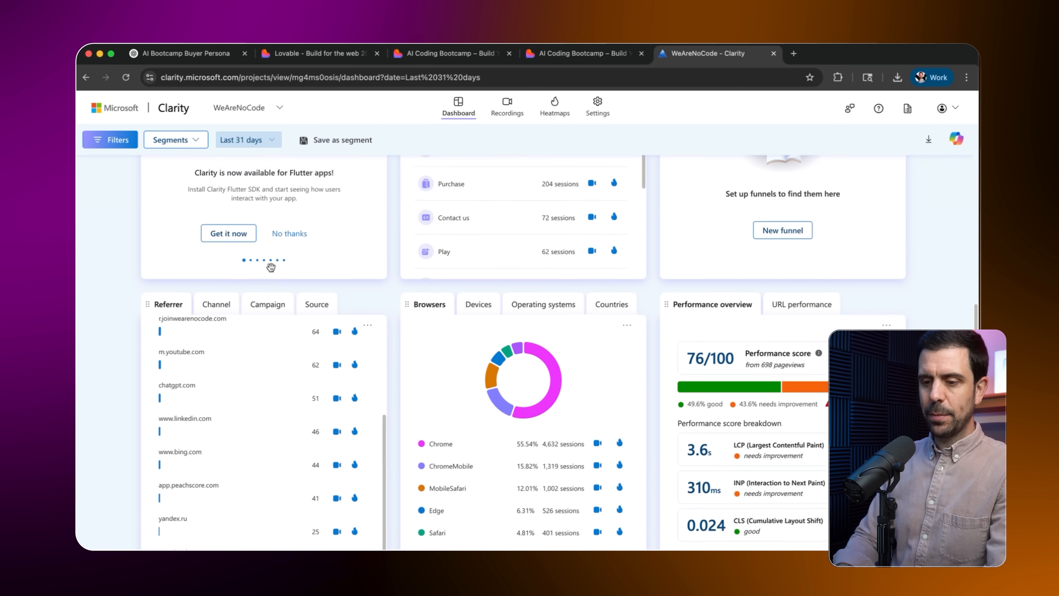
scroll("down", 3)
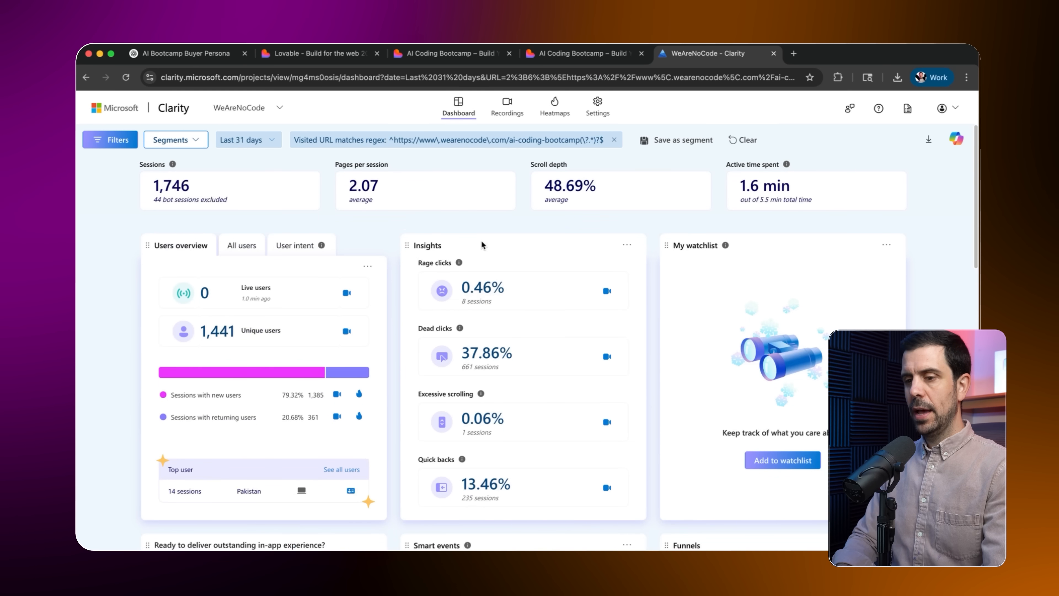
mouse_move(221, 188)
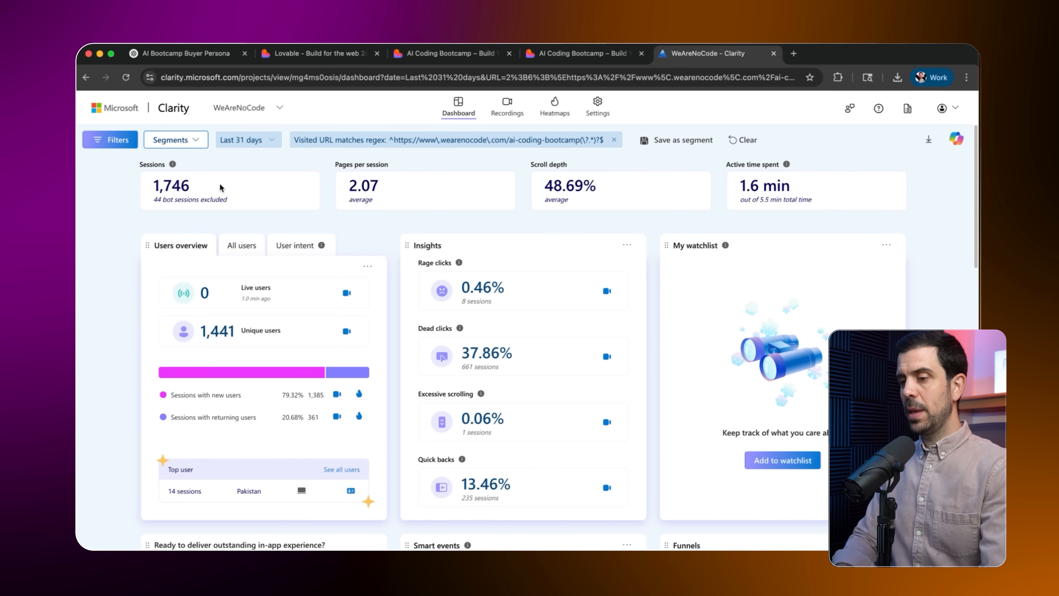
mouse_move(509, 113)
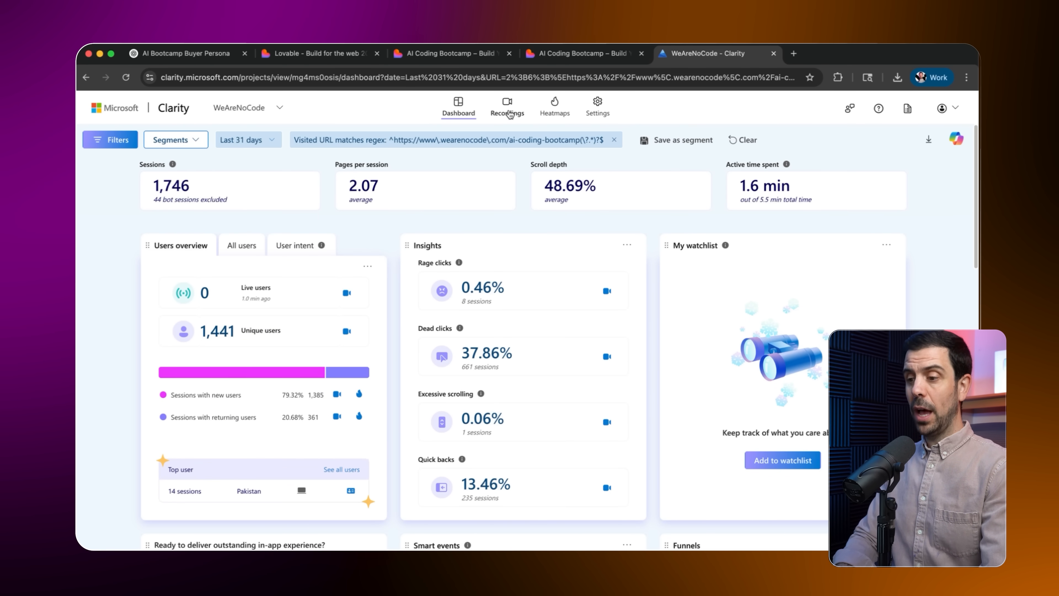
left_click(508, 106)
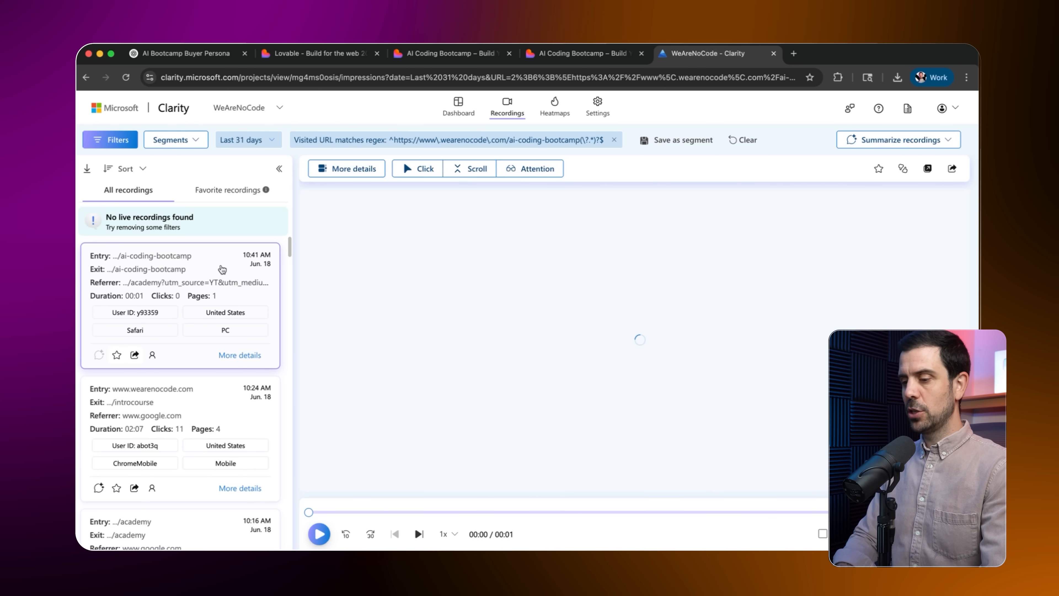
Play back a recorded bootcamp session, then move on to the page's click heatmap
left_click(320, 535)
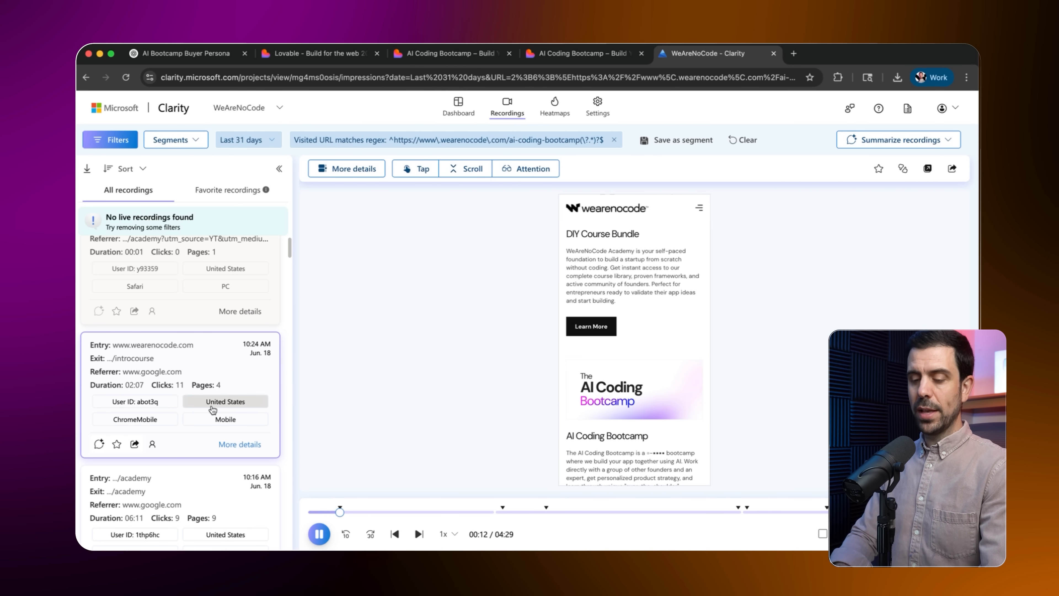
scroll("down", 3)
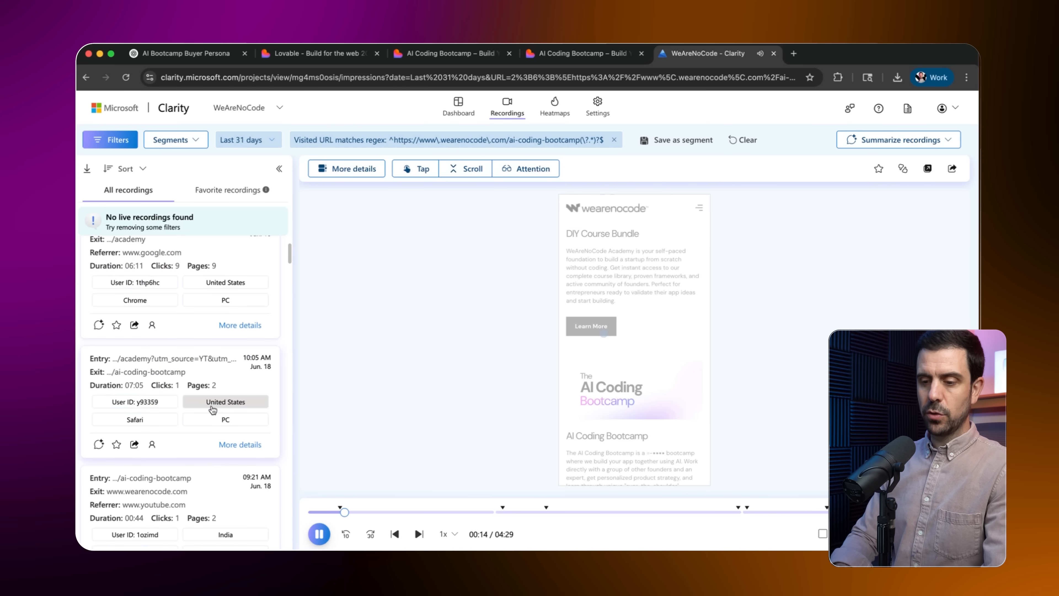
scroll("down", 3)
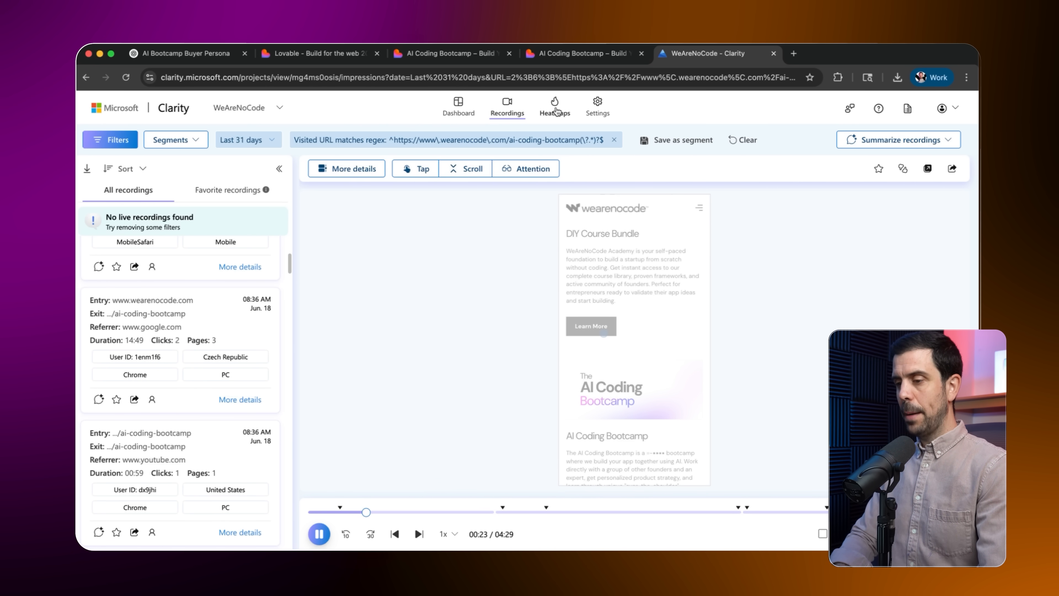
left_click(554, 106)
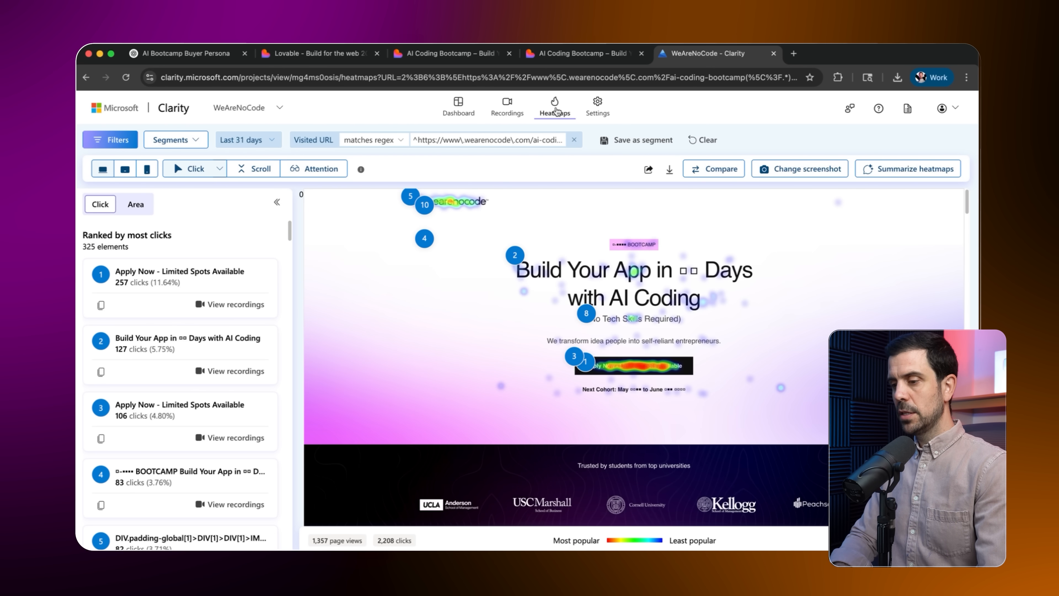
mouse_move(626, 372)
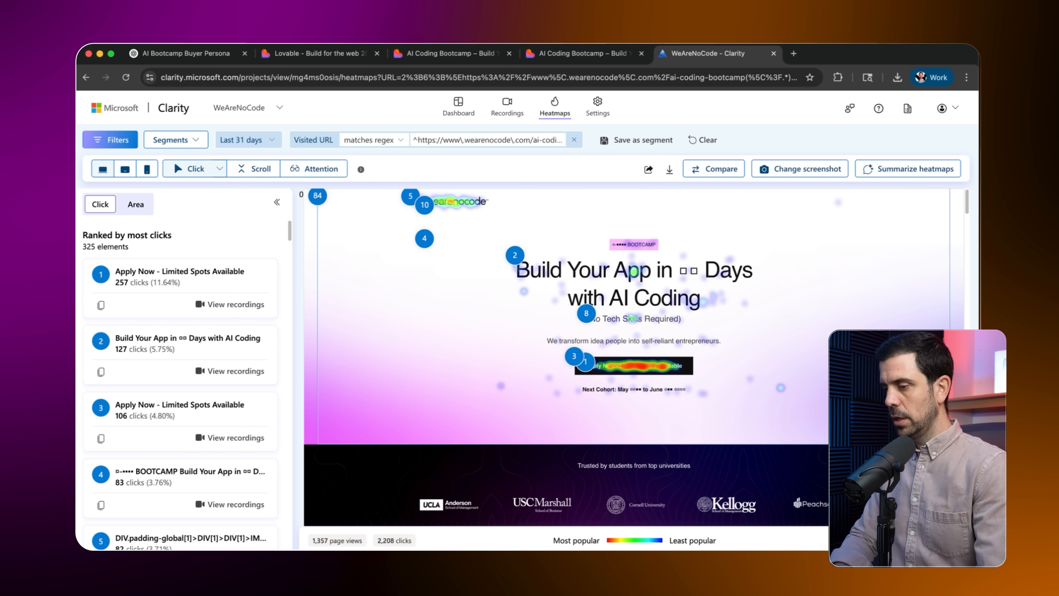
Scroll the click heatmap down the bootcamp page to the 'Your Journey to Launch' section
scroll("down", 3)
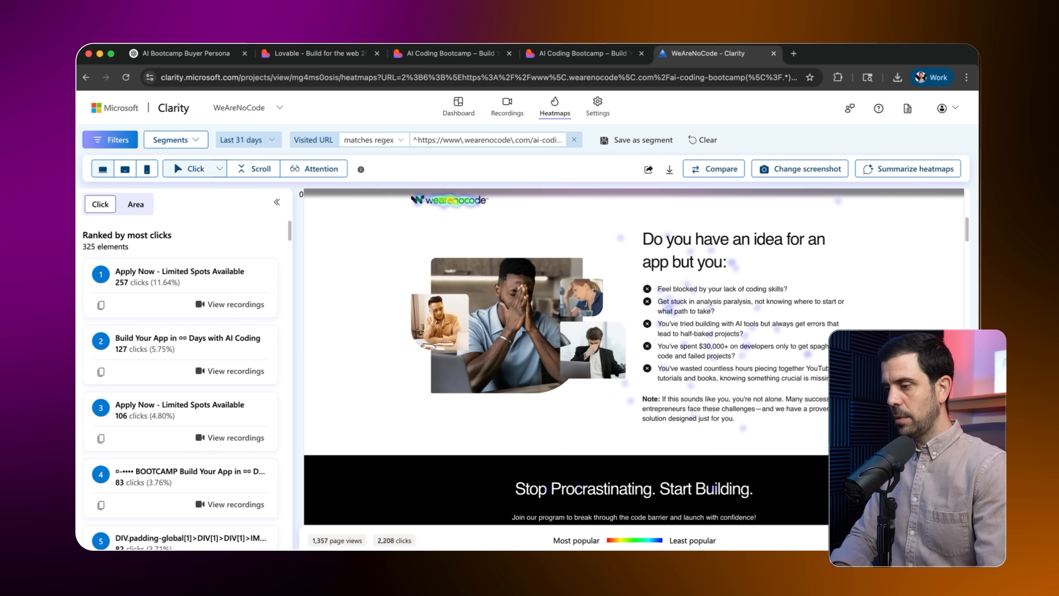
scroll("down", 3)
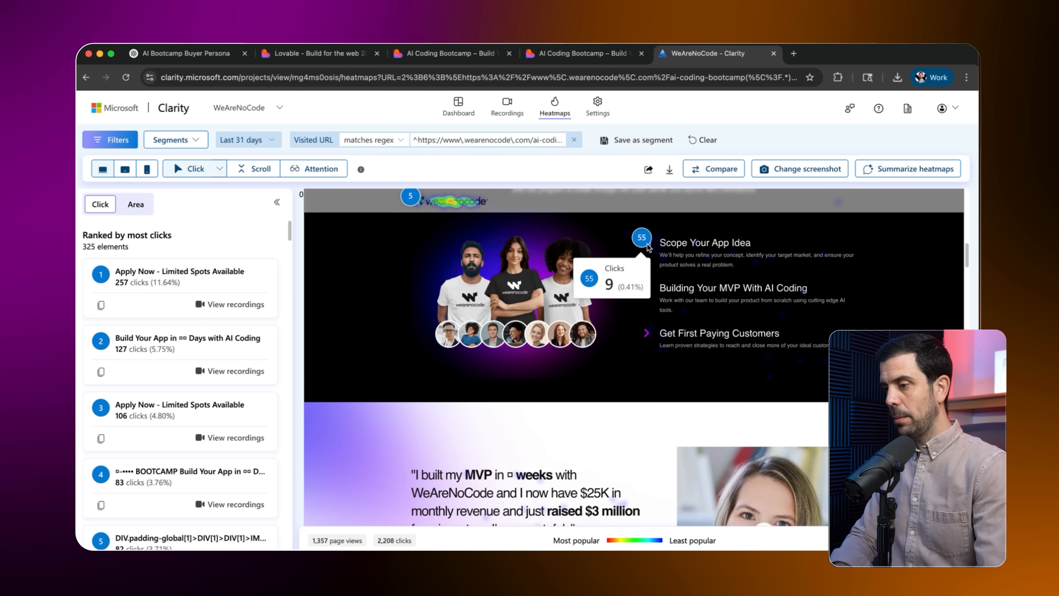
scroll("down", 3)
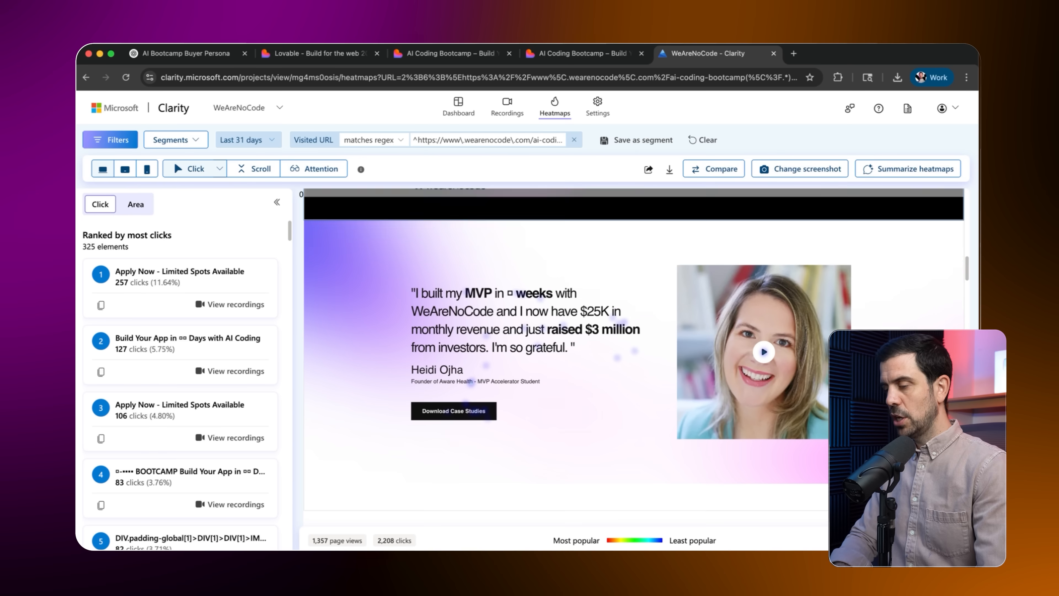
scroll("down", 3)
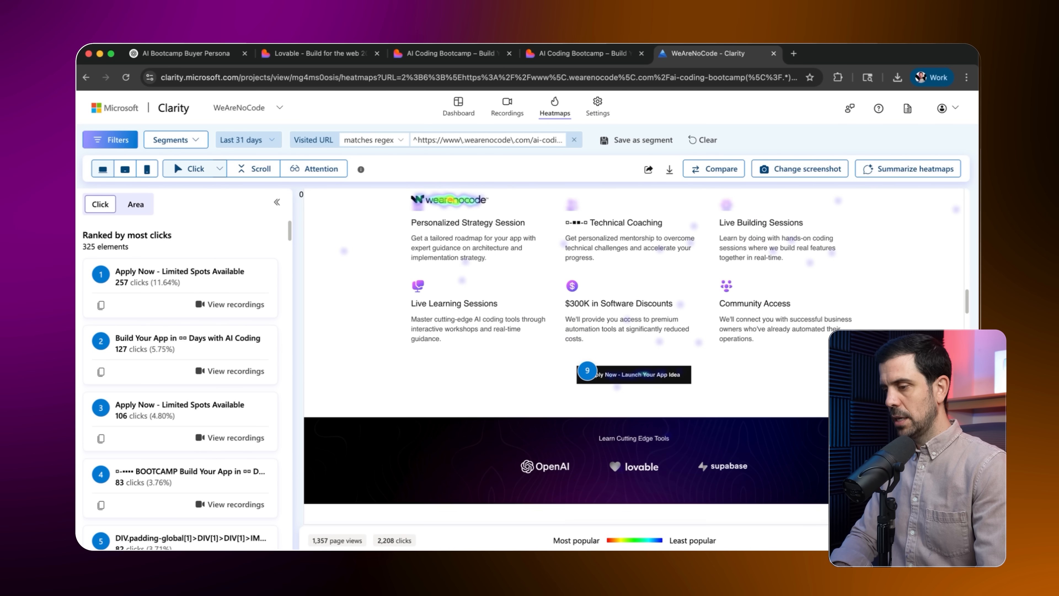
scroll("down", 3)
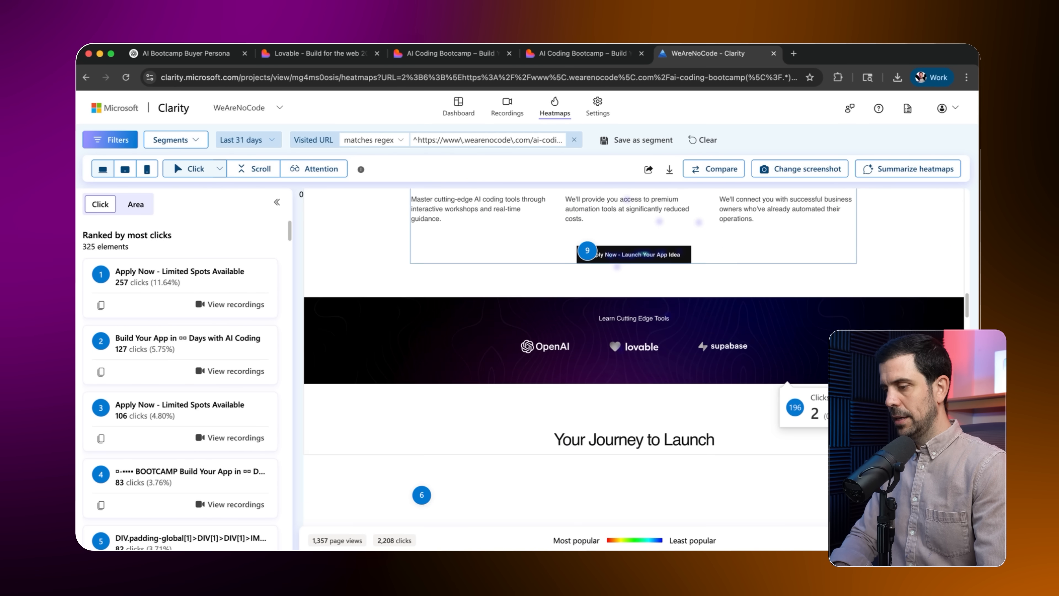